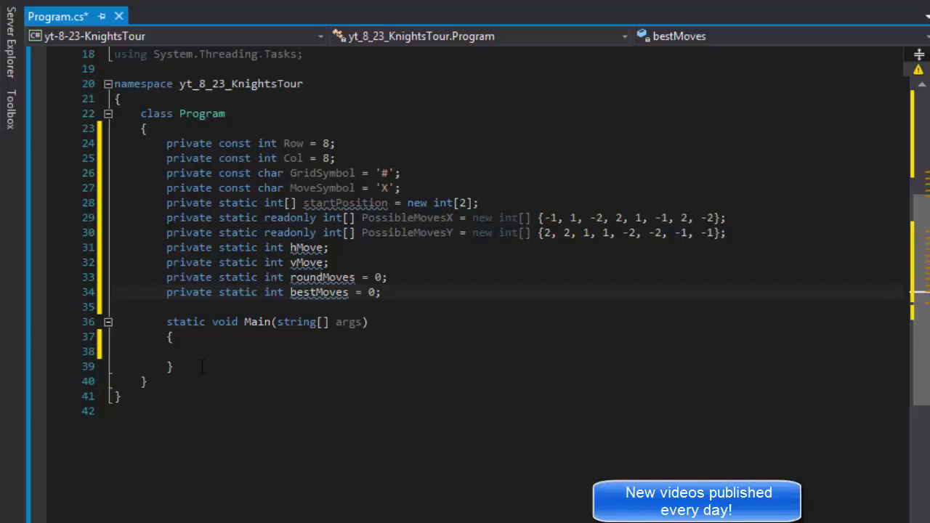
Declare an empty public static bool areBlocksFilled() method right after Main's closing brace.
left_click(172, 366)
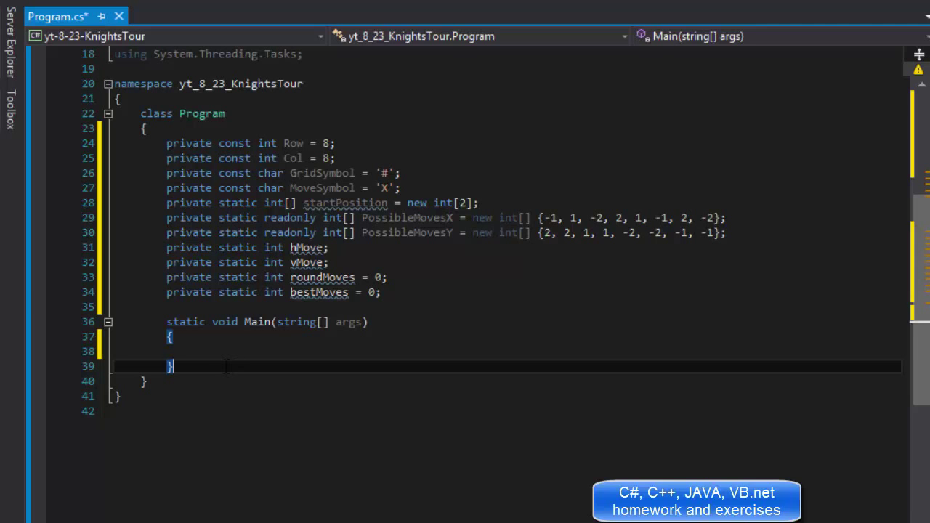
type("public static")
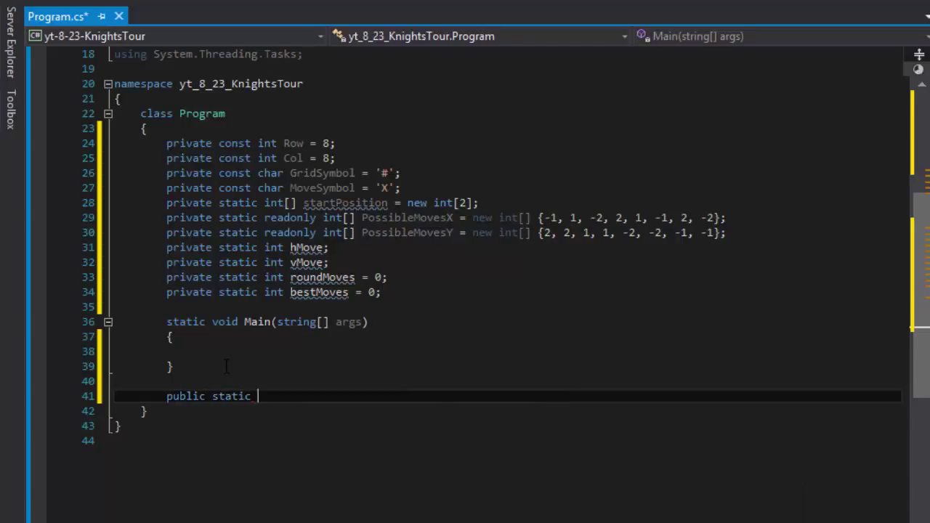
type("bool")
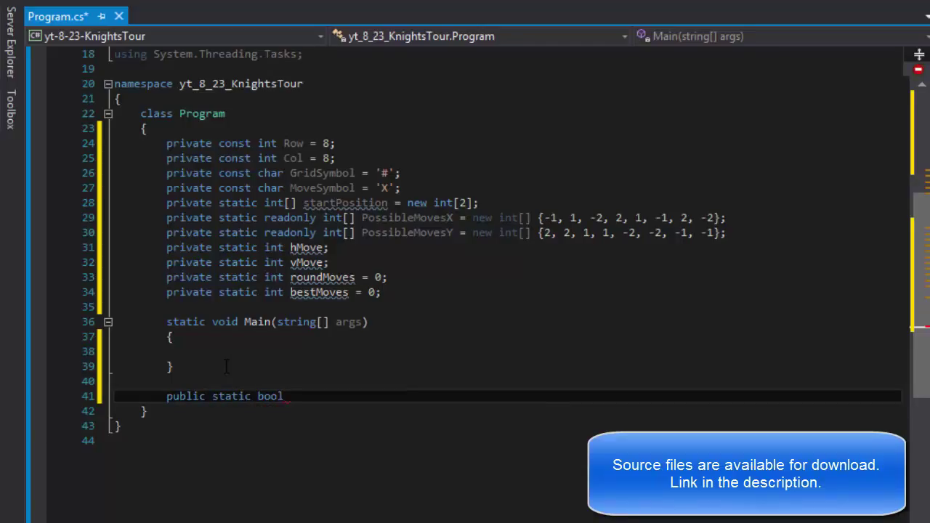
type("areBlock")
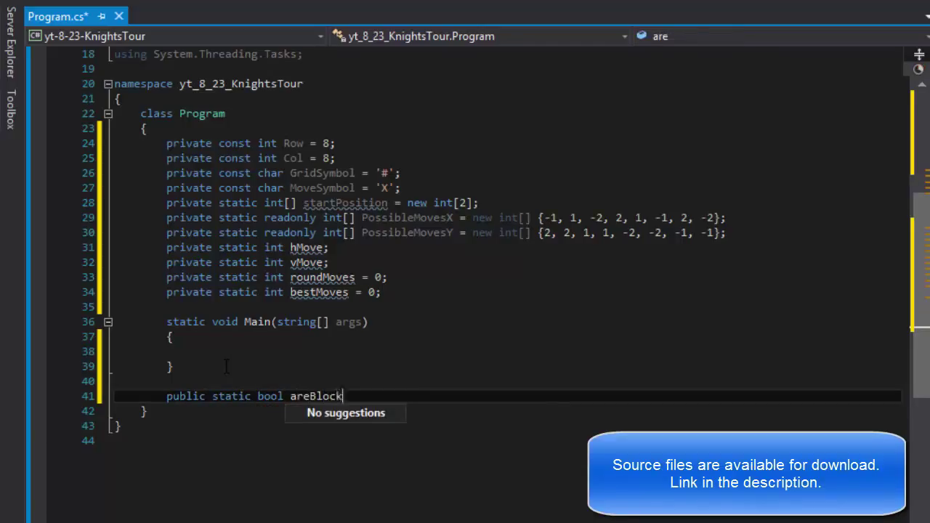
type("sFille")
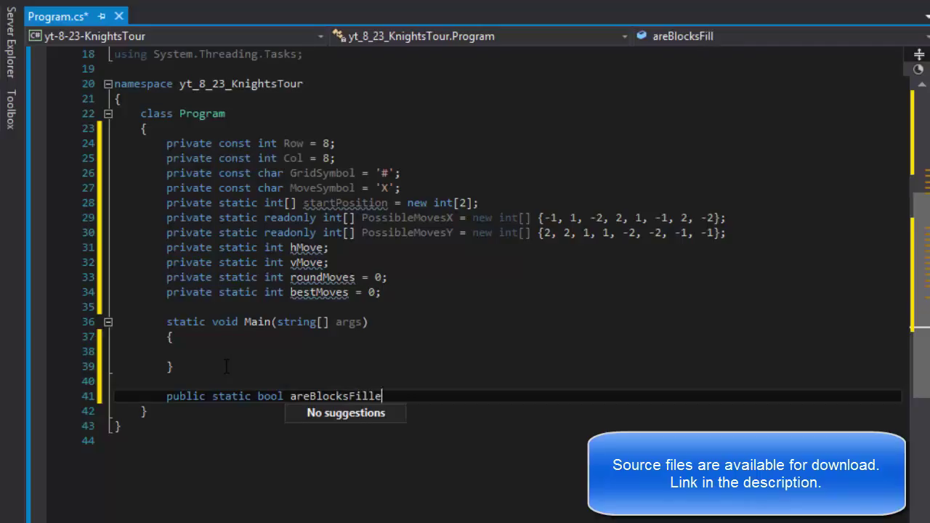
type("d()")
type("{")
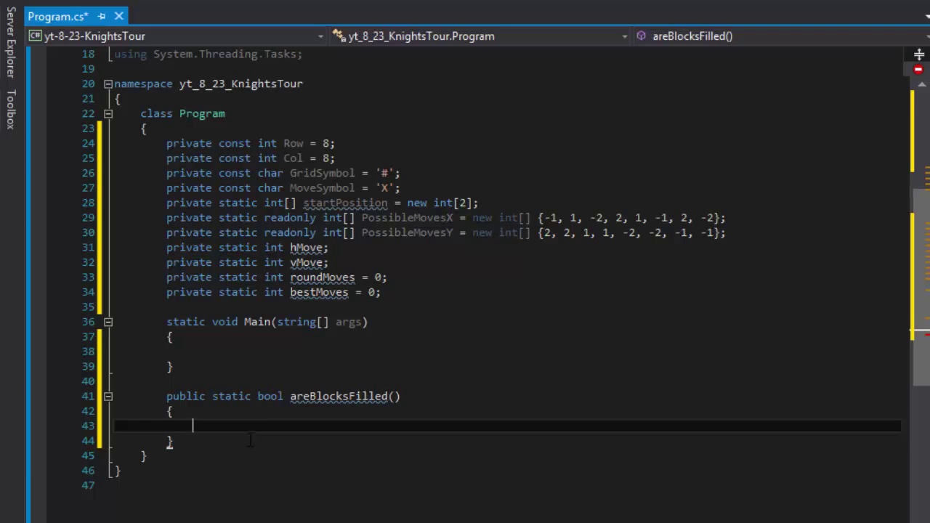
scroll("down", 3)
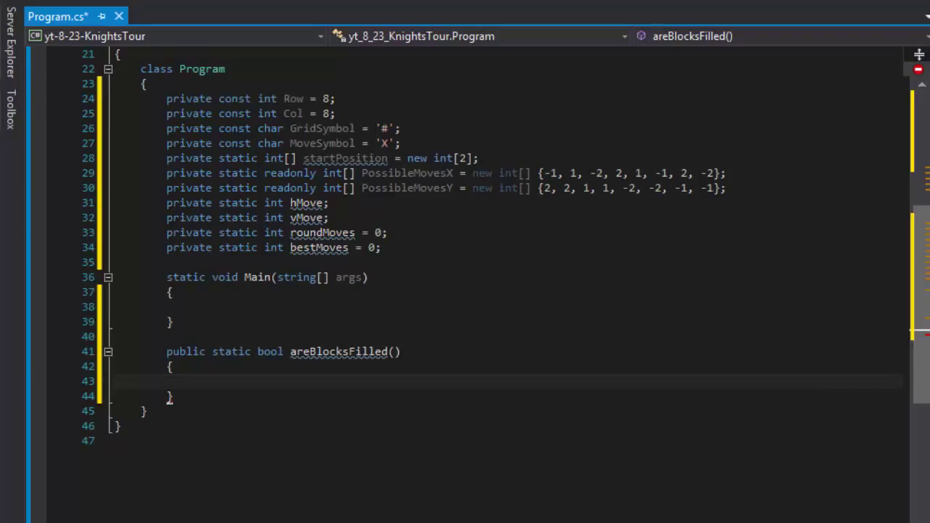
Declare an empty public static bool MakeMove() method below areBlocksFilled and place the caret in its body.
left_click(171, 395)
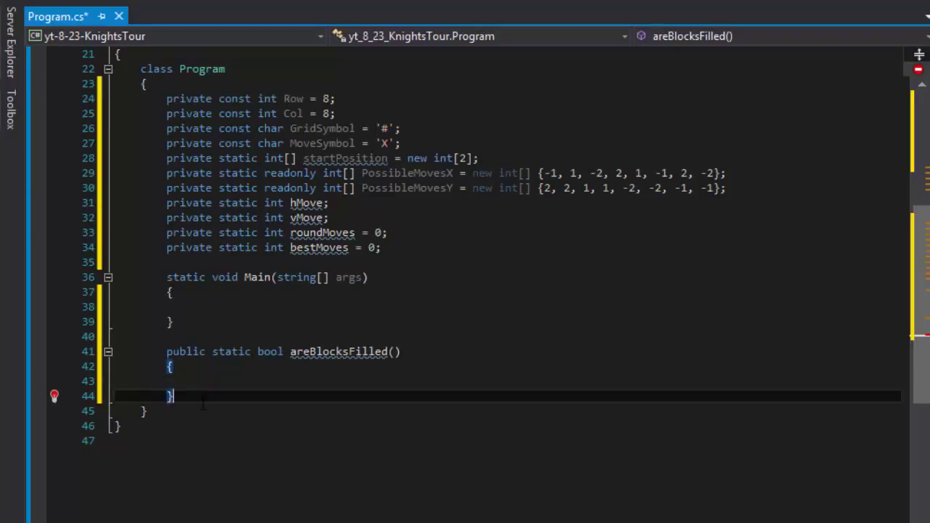
type("pub")
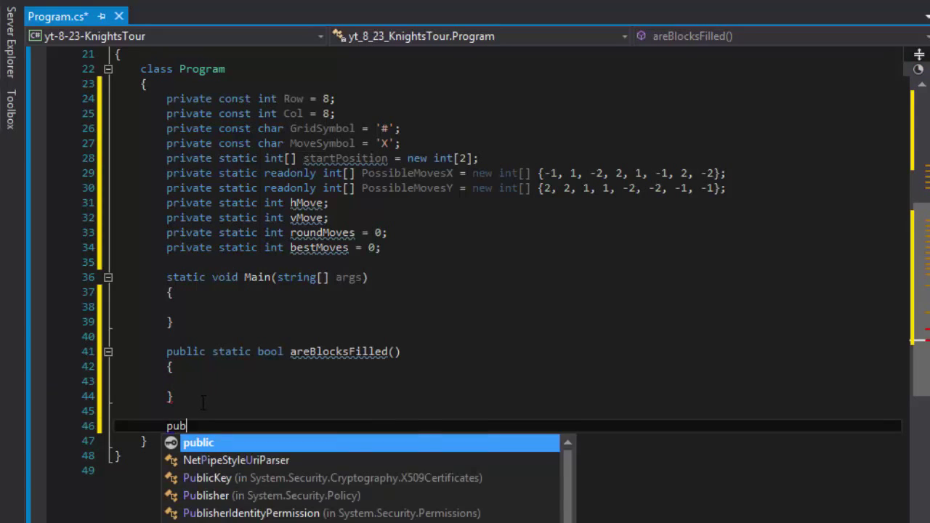
type("lic static bool")
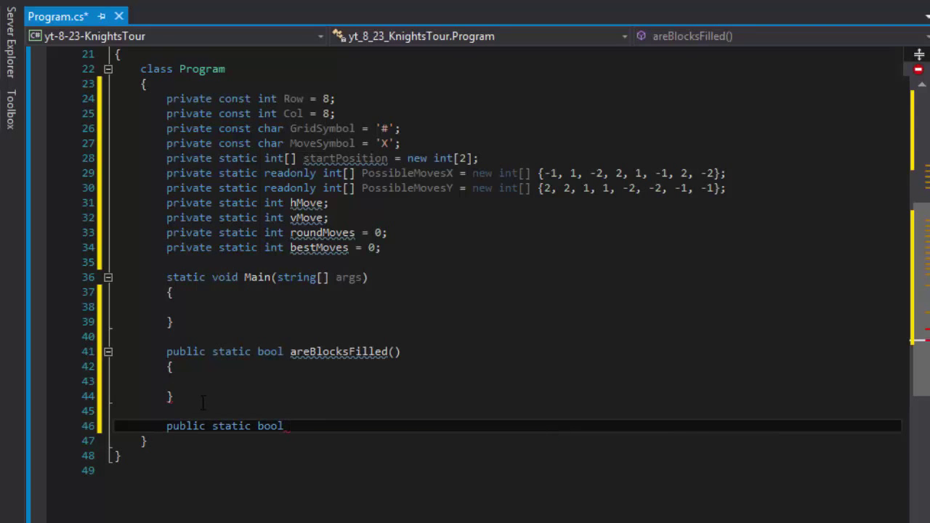
type("Make")
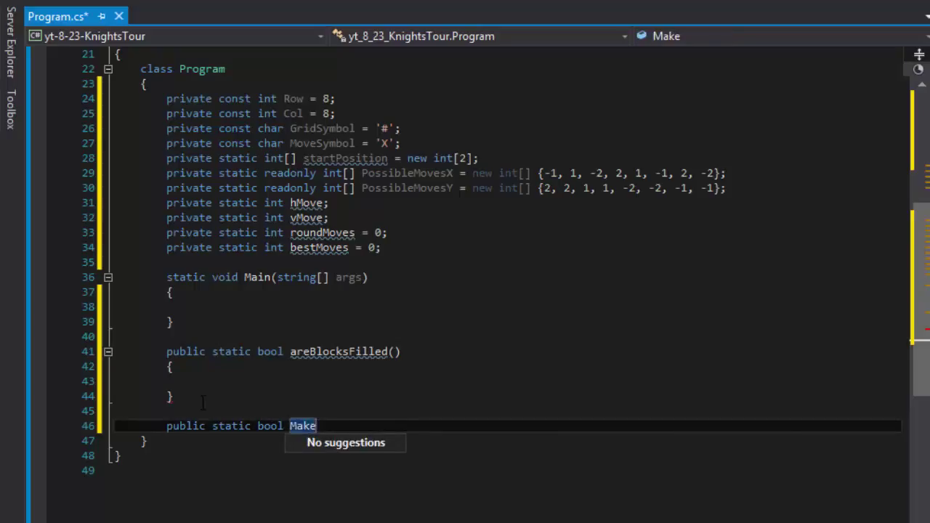
type("Move()")
type("{")
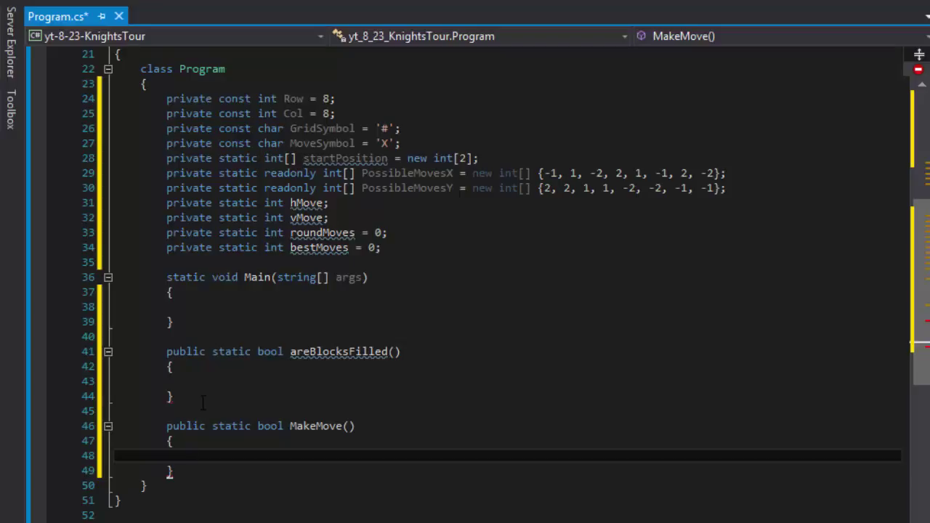
left_click(192, 456)
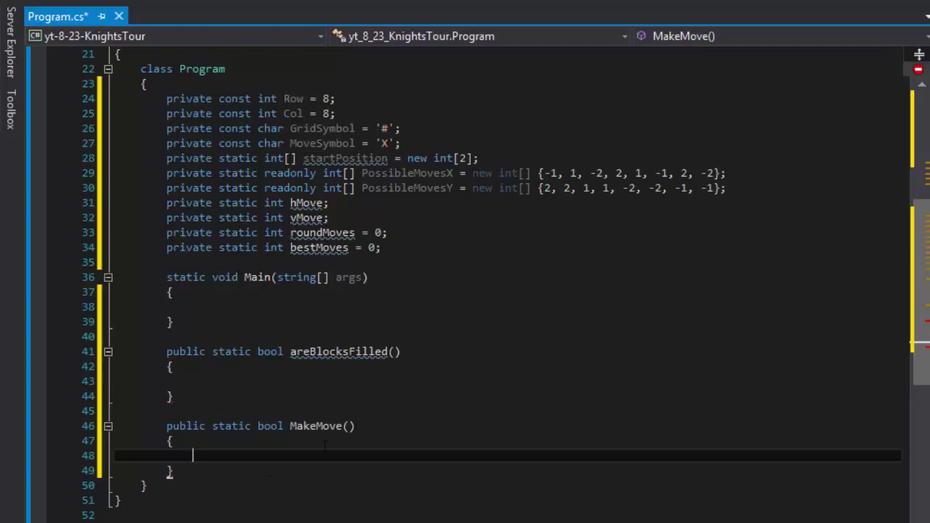
scroll("down", 3)
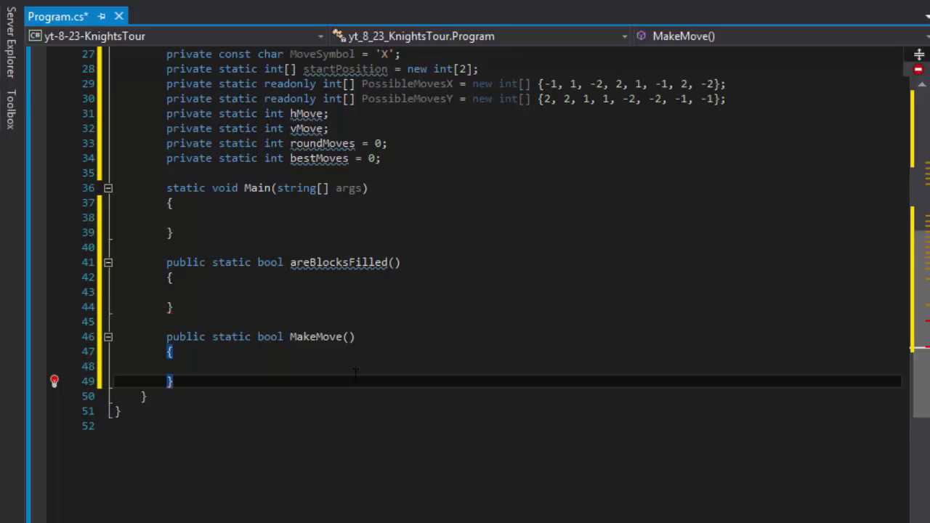
Declare an empty public static bool getMove() method below MakeMove with its body braces.
type("pu")
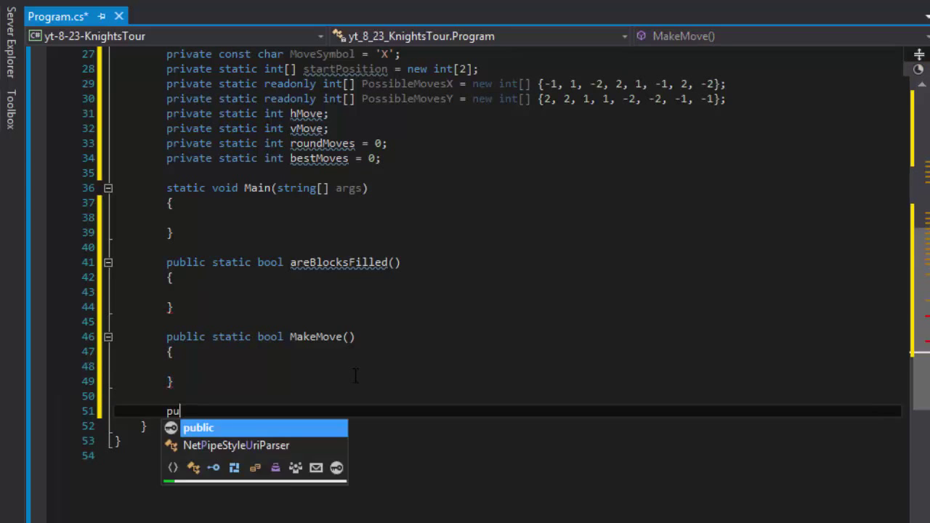
type("blic static")
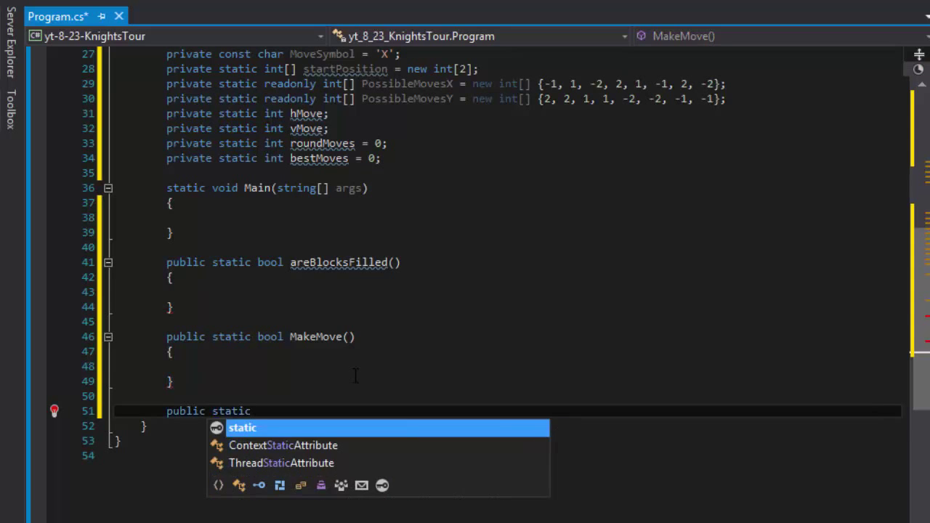
type("bool")
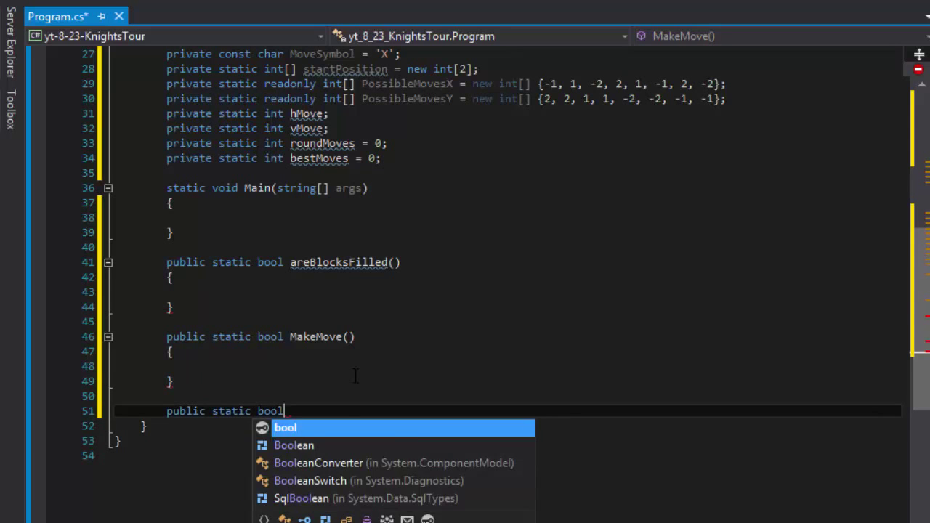
type("get")
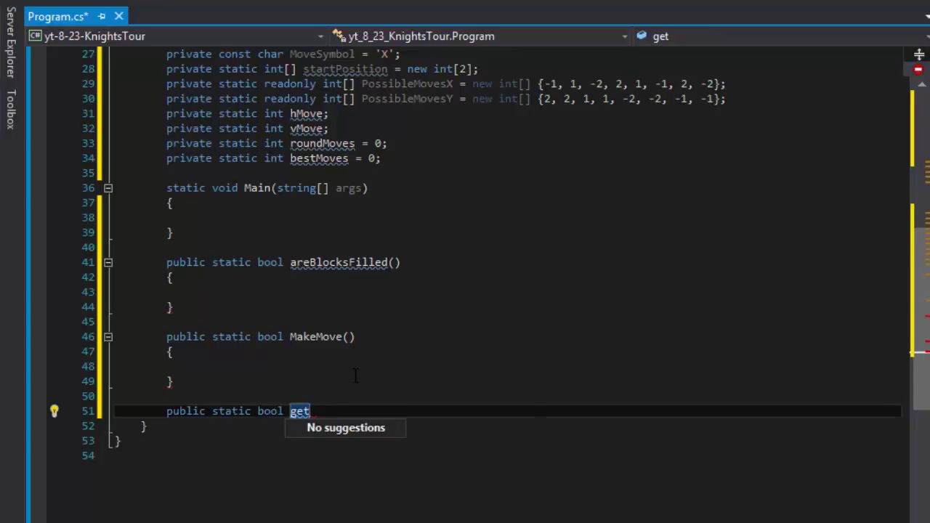
type("Move")
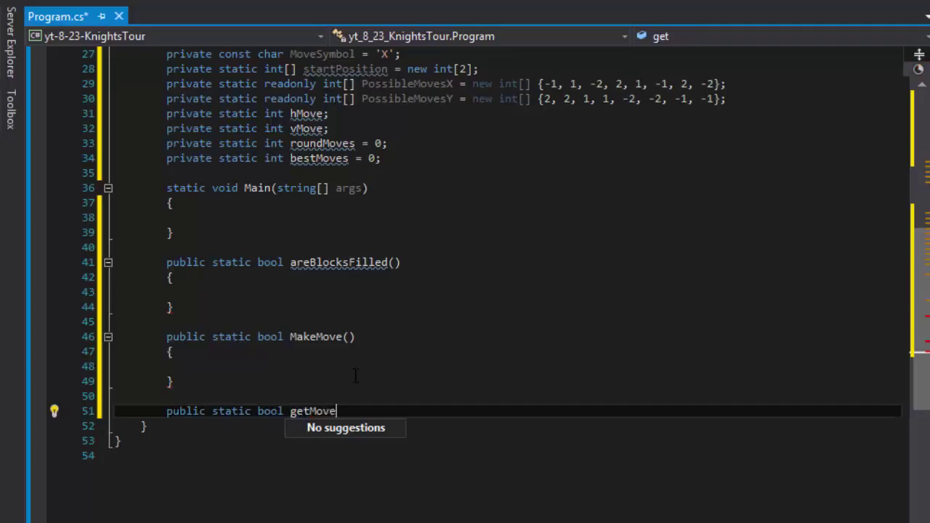
type("()")
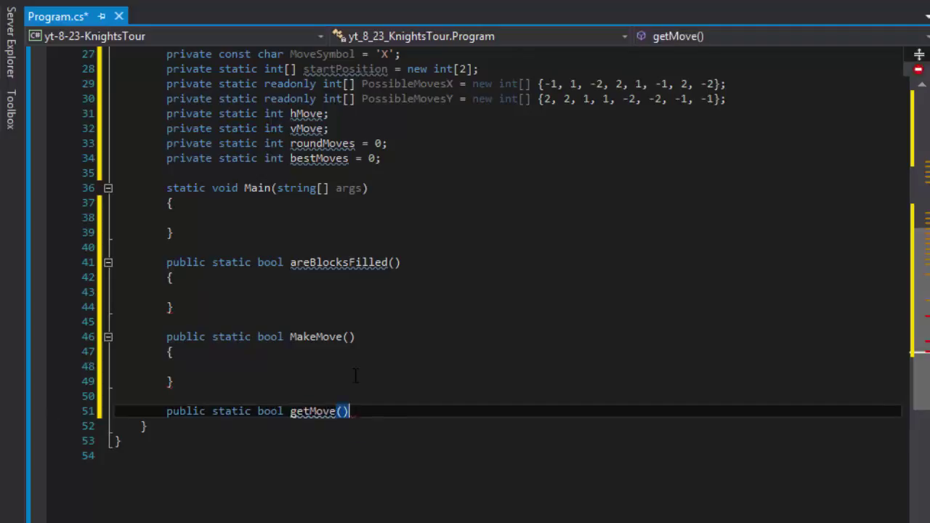
key("enter")
type("{")
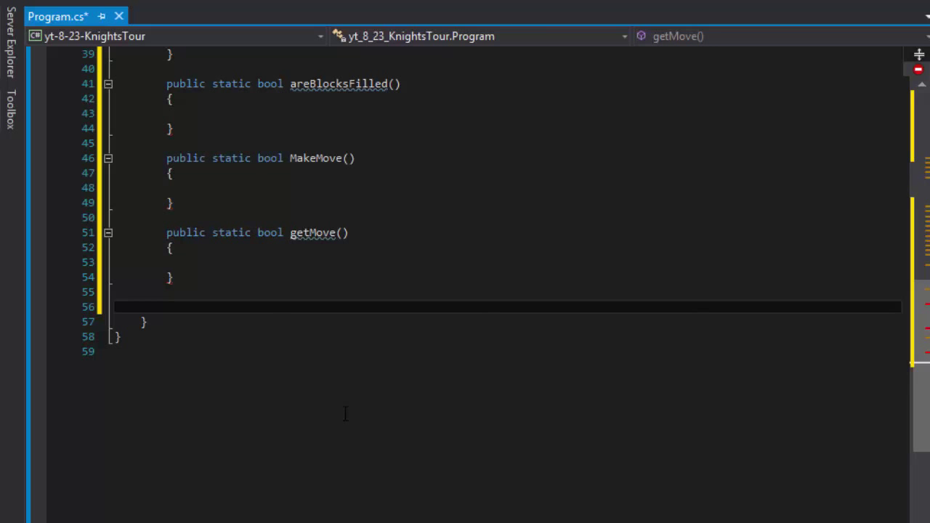
Declare a public static void DisplayGrid() method below getMove.
type("public static")
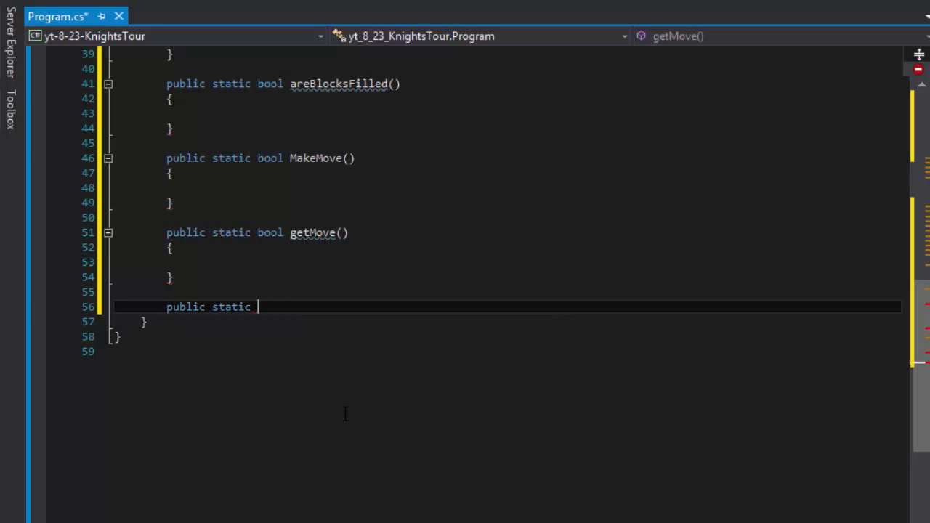
type("void")
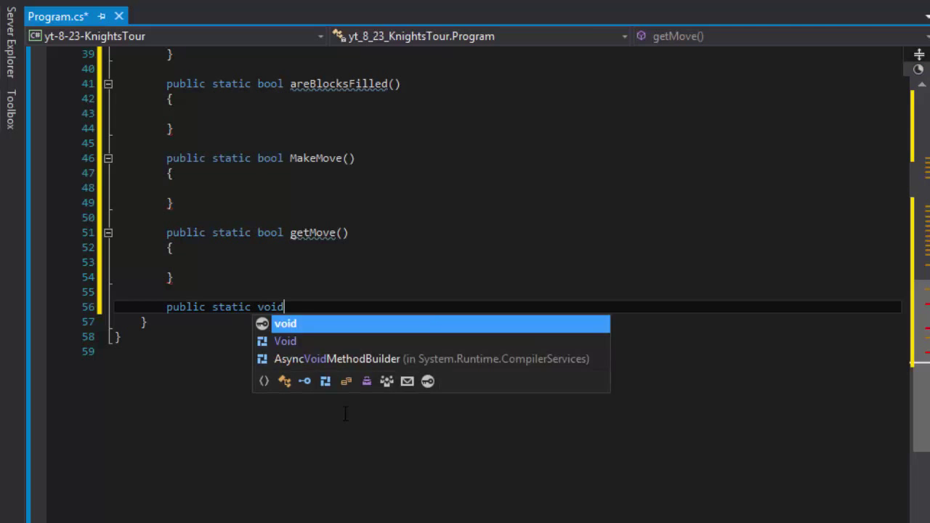
type("Display")
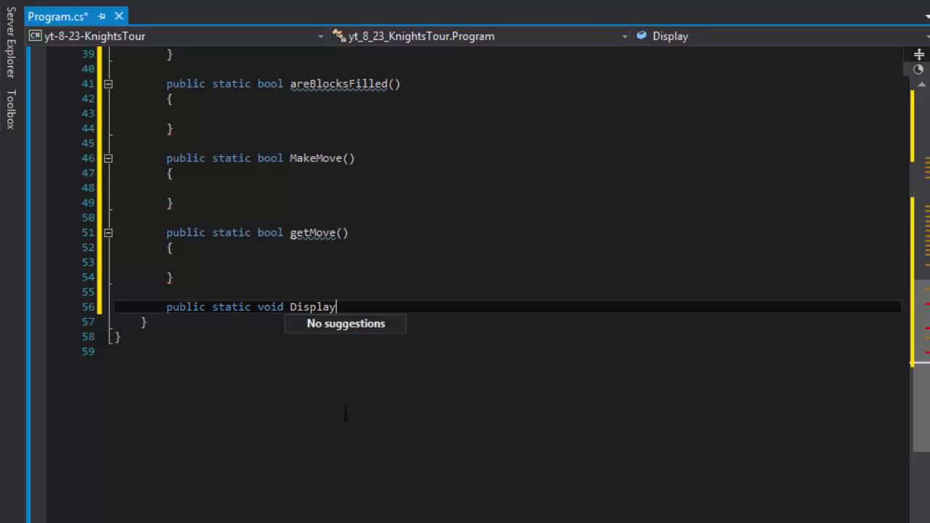
type("Grid")
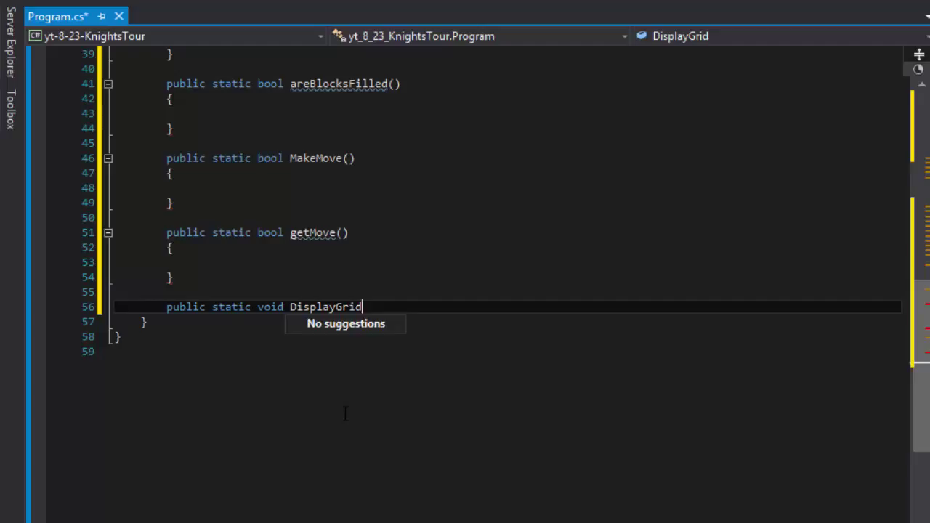
type("()")
type("{")
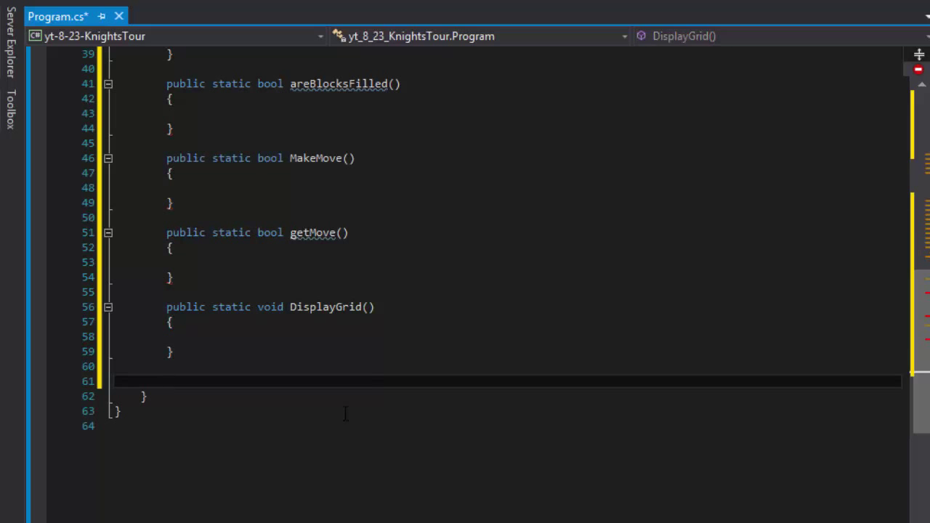
Scroll to the field declarations and start a new field line after startPosition.
scroll("up", 3)
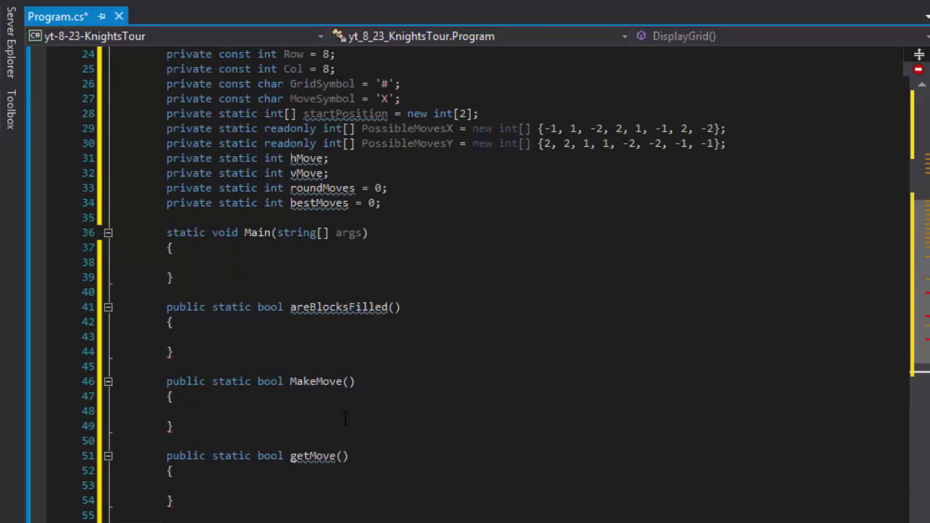
scroll("up", 3)
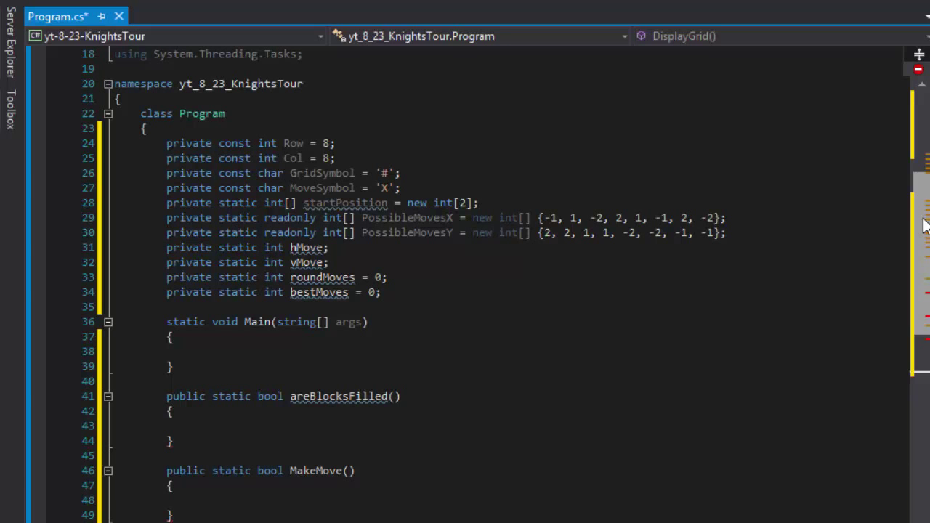
scroll("down", 3)
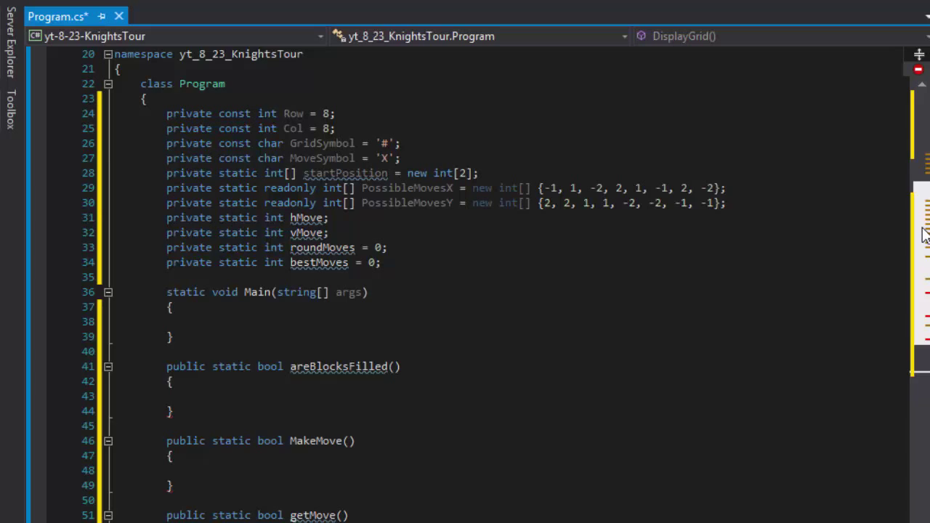
scroll("down", 3)
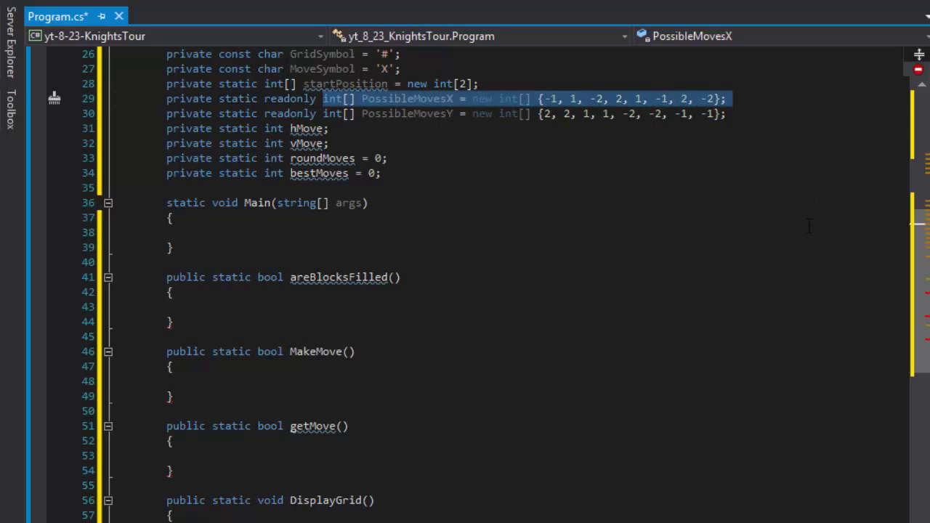
scroll("up", 3)
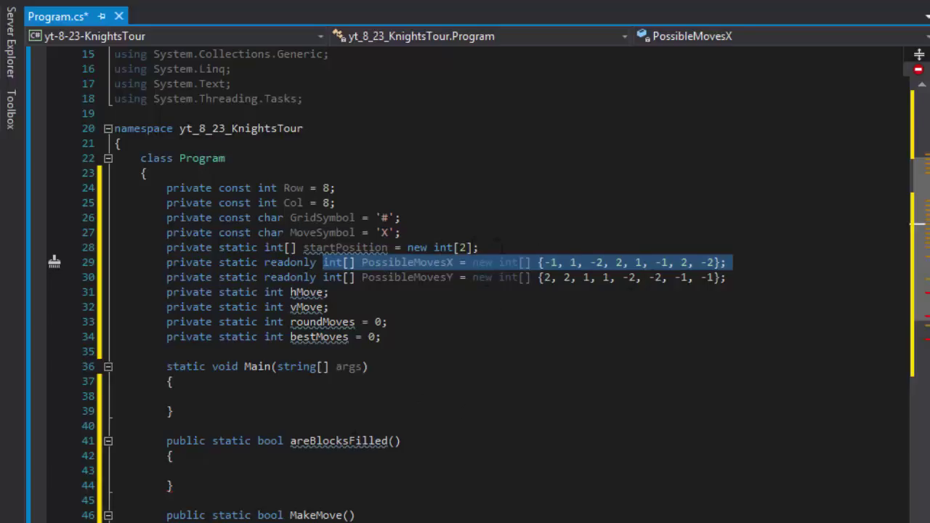
left_click(346, 247)
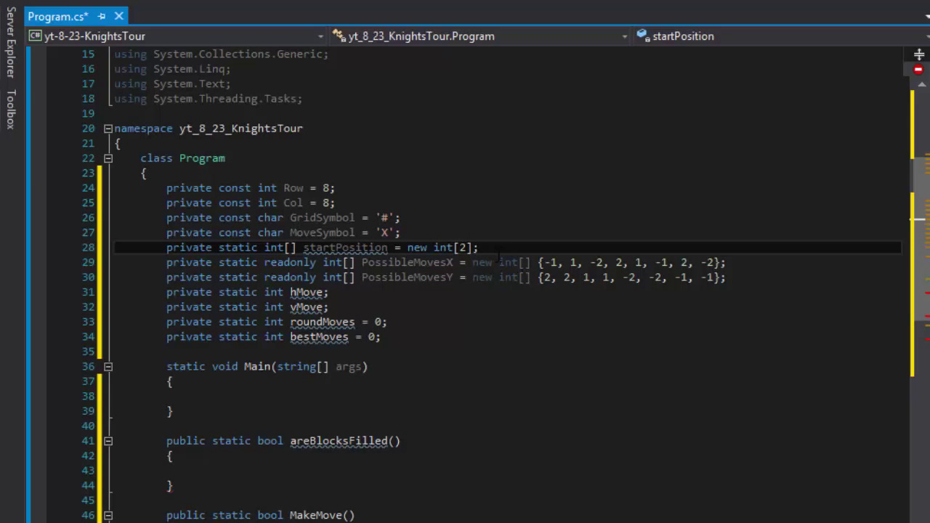
scroll("up", 3)
type("p")
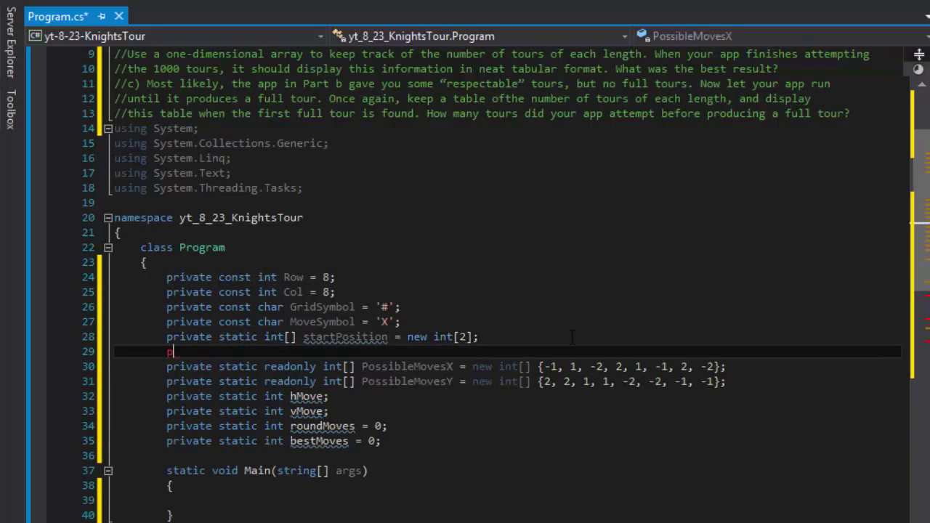
Type the field private static char[,] moves = new char[Row,Col].
type("rivate static")
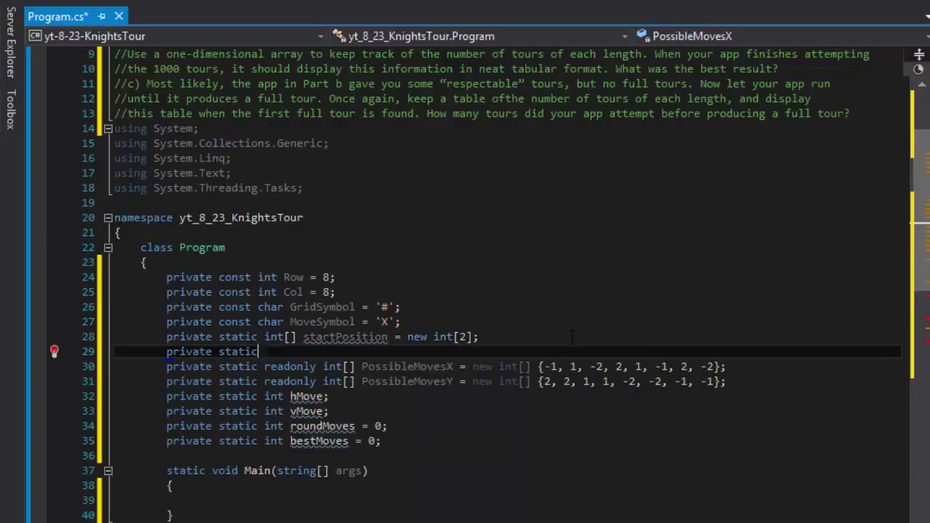
type("char[,")
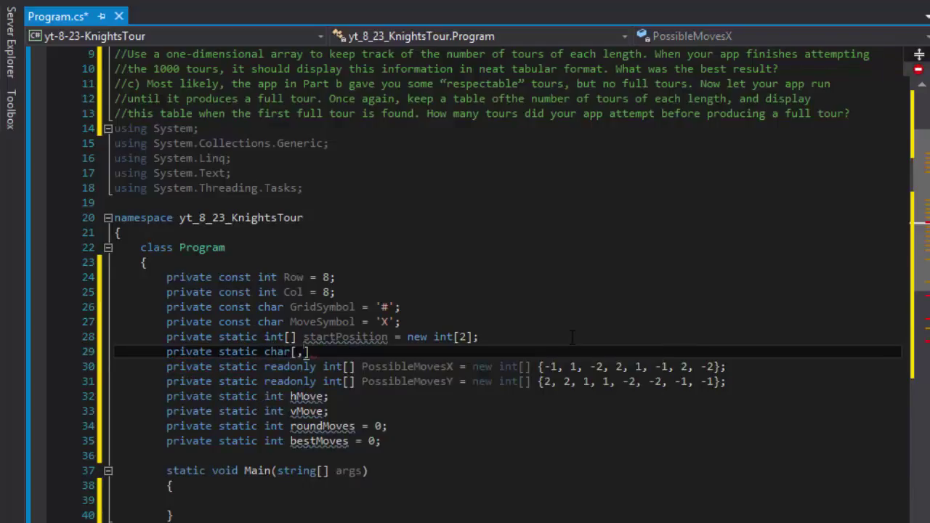
type("m")
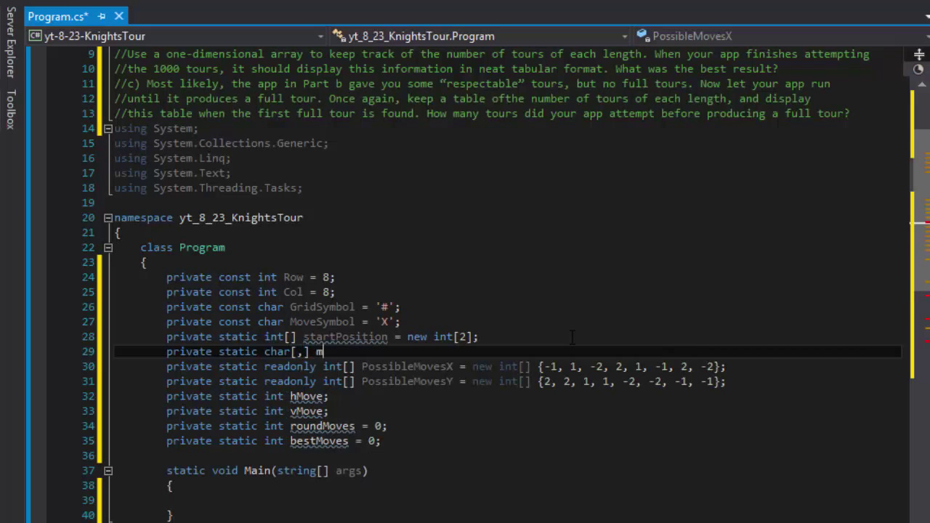
type("oves =")
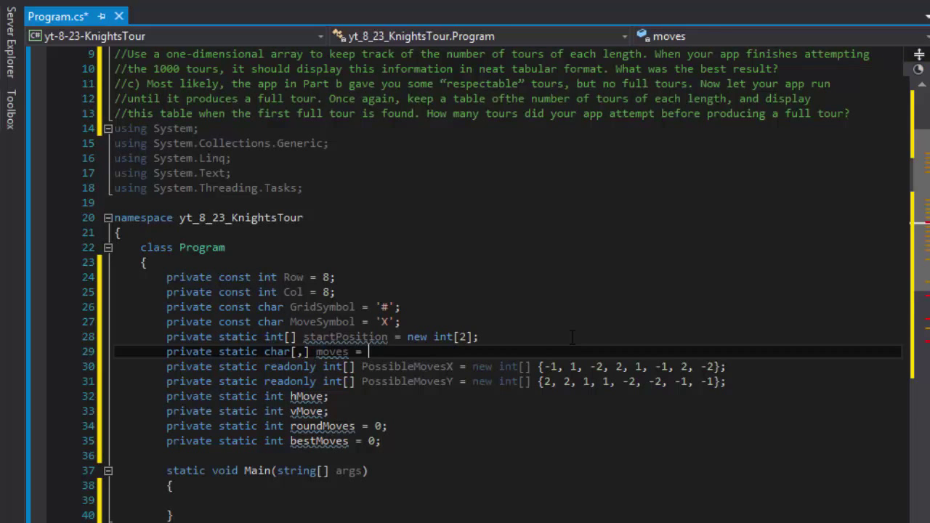
type("new char[R,];")
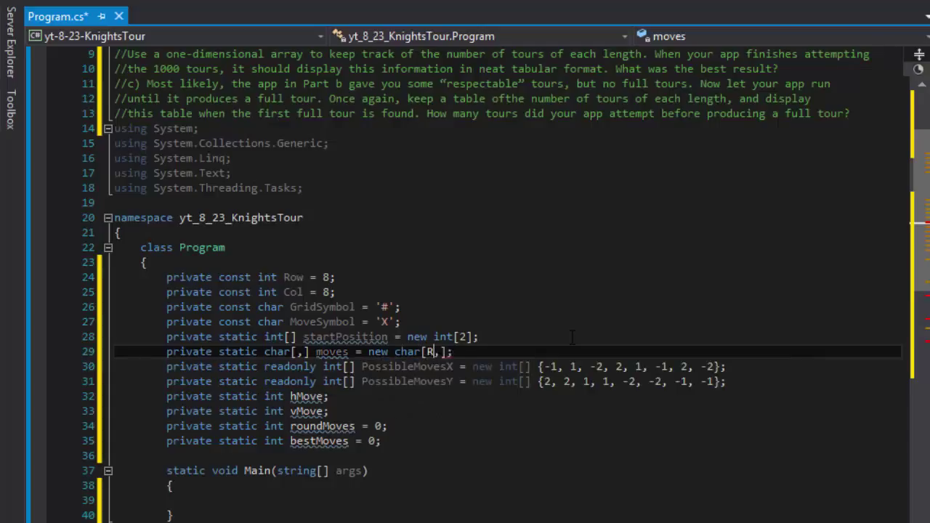
type("Row")
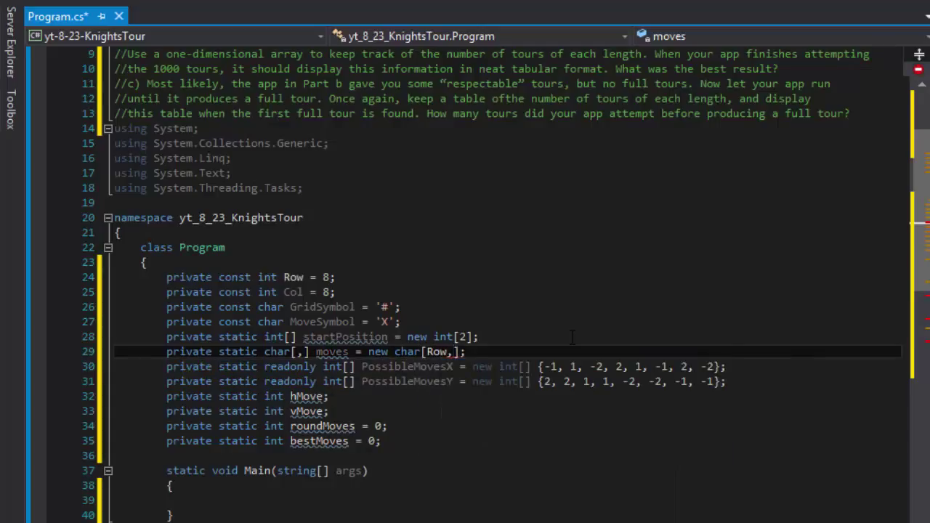
type("Col")
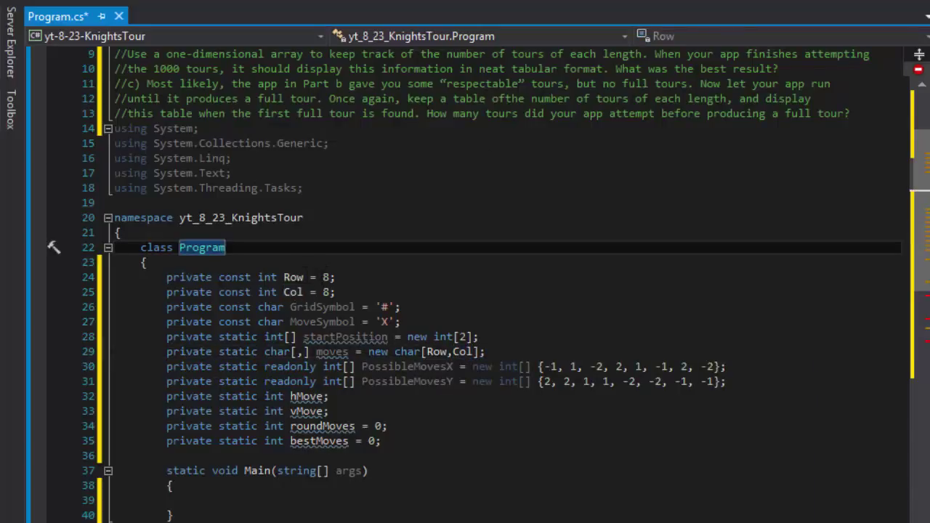
Highlight the new moves array declaration line.
left_click(324, 276)
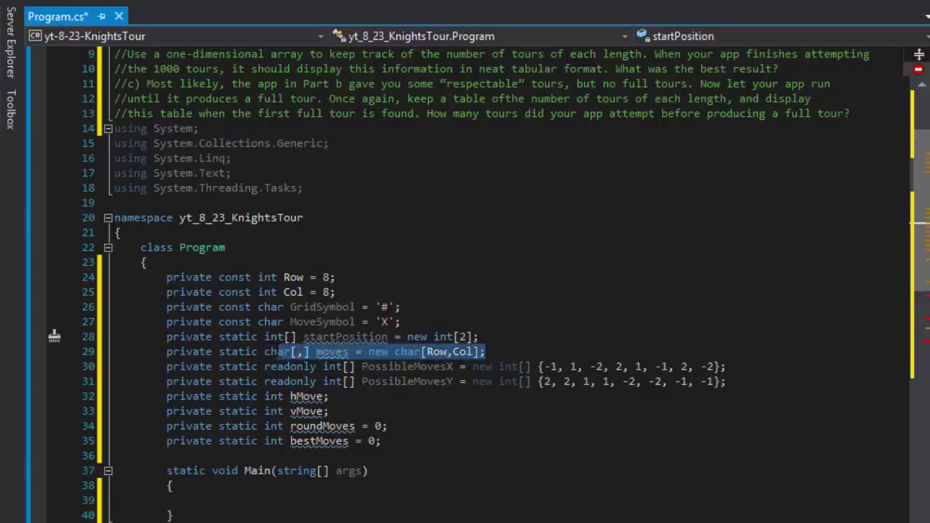
left_click(332, 350)
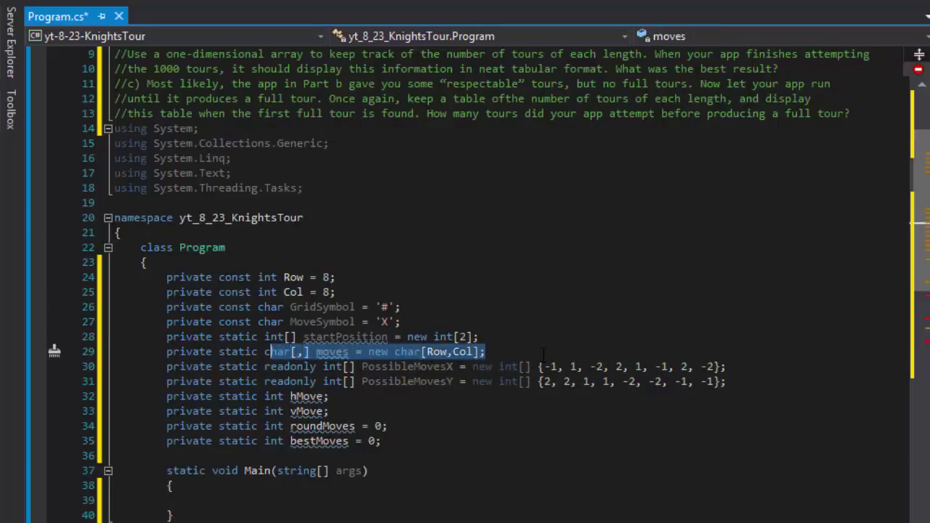
left_click(346, 337)
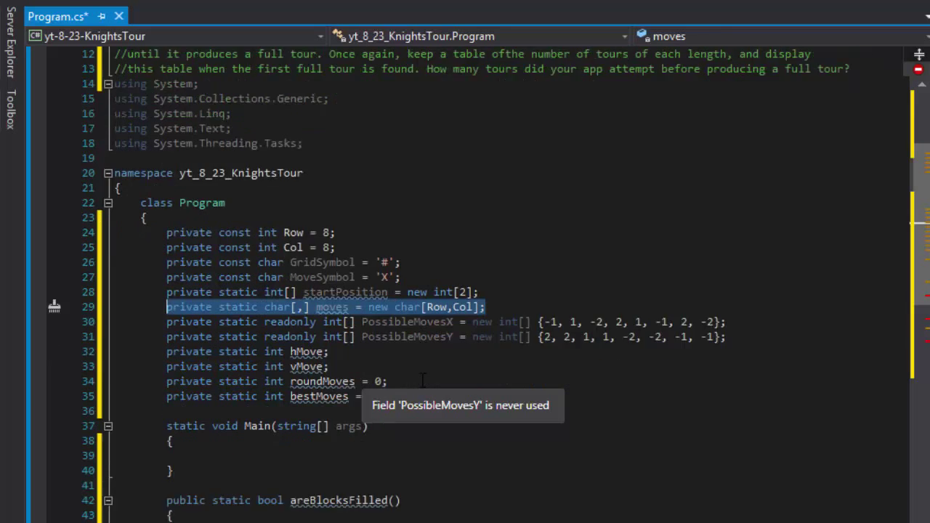
Declare an empty public static void PopulateArray() method below DisplayGrid.
scroll("down", 3)
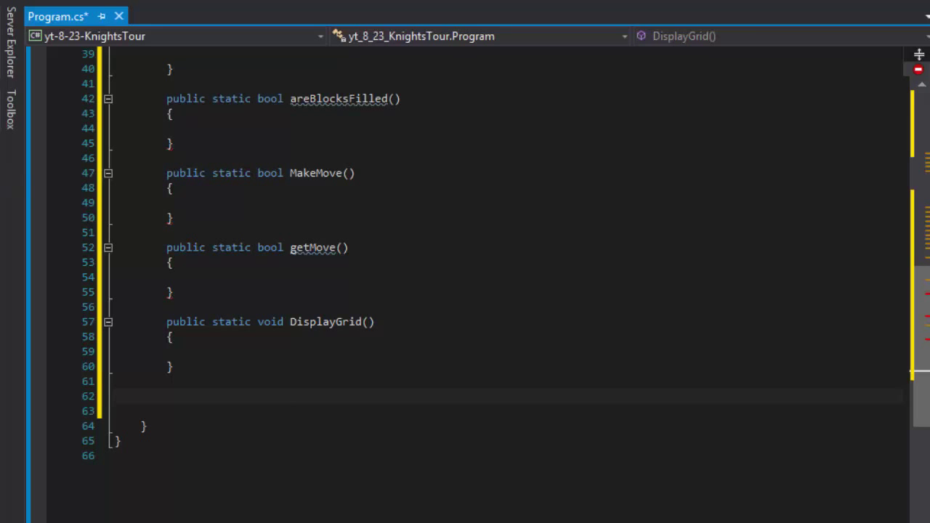
left_click(186, 395)
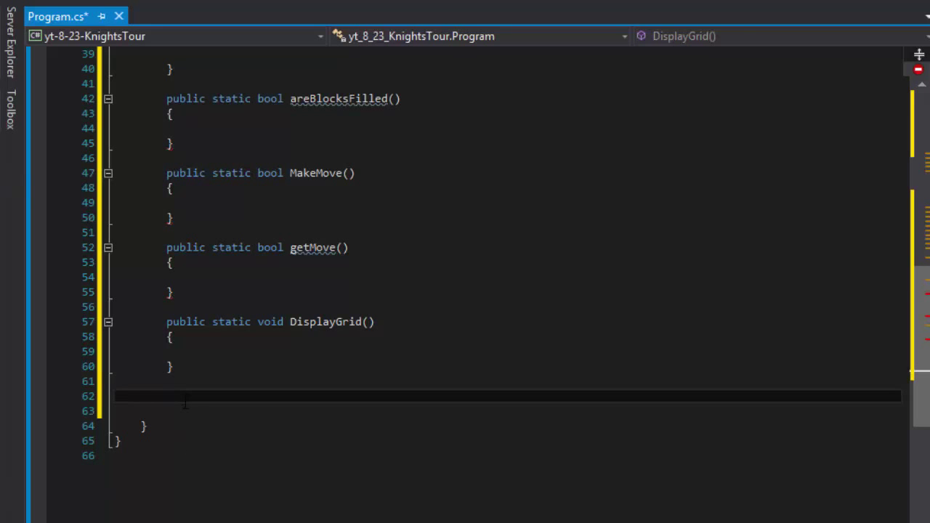
type("public stati")
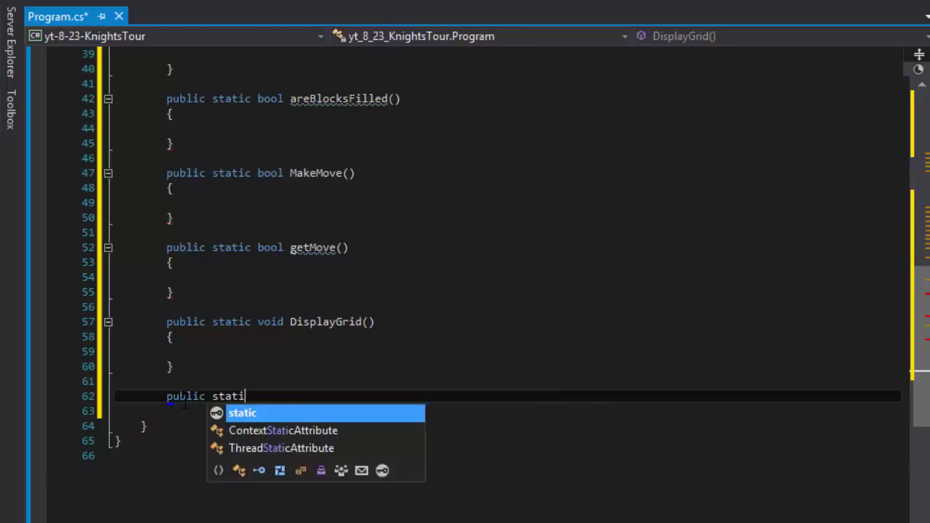
type("void")
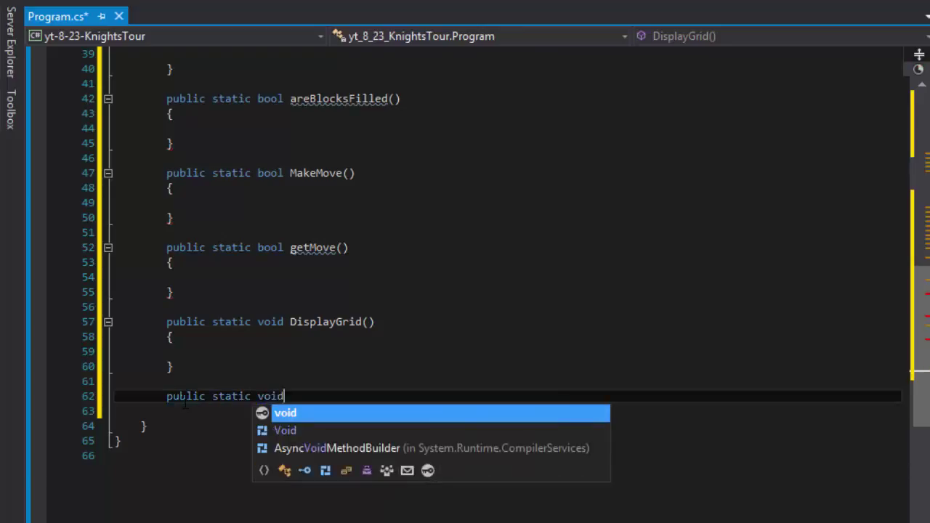
type("Popula")
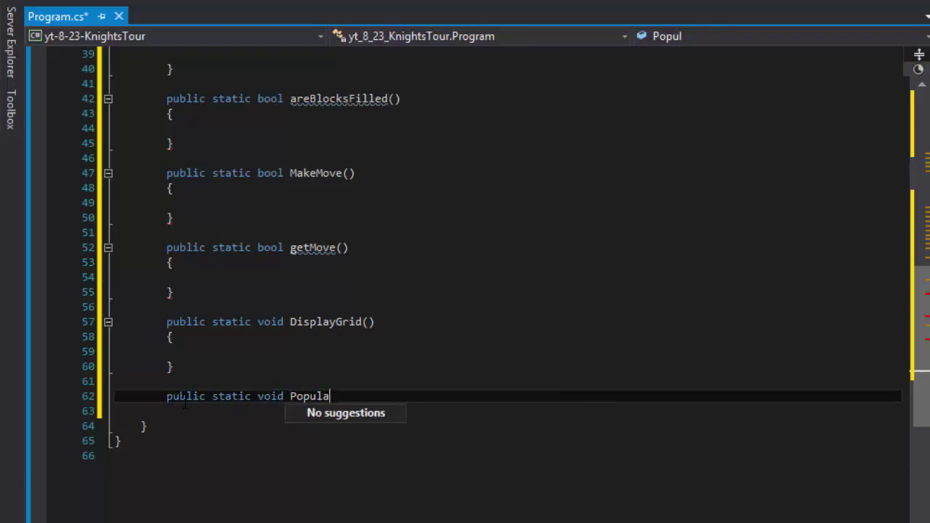
type("teArray")
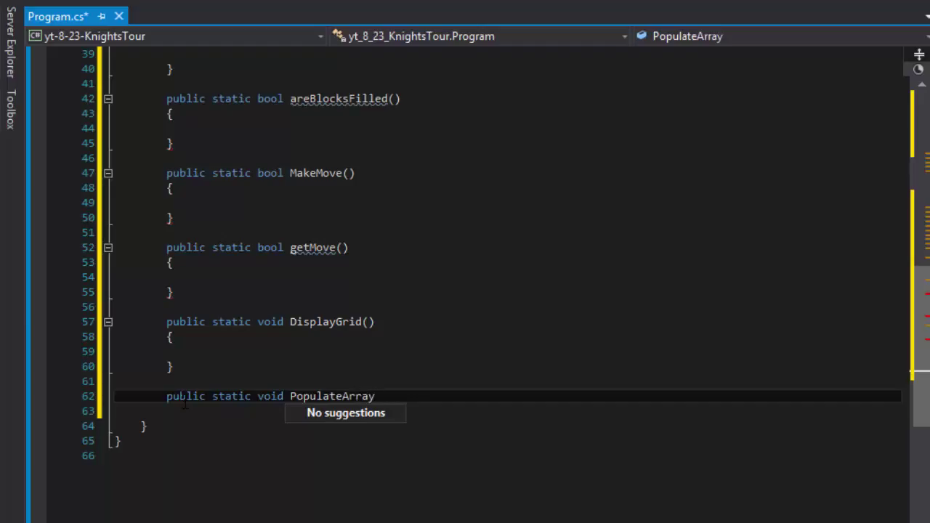
type("()")
type("{")
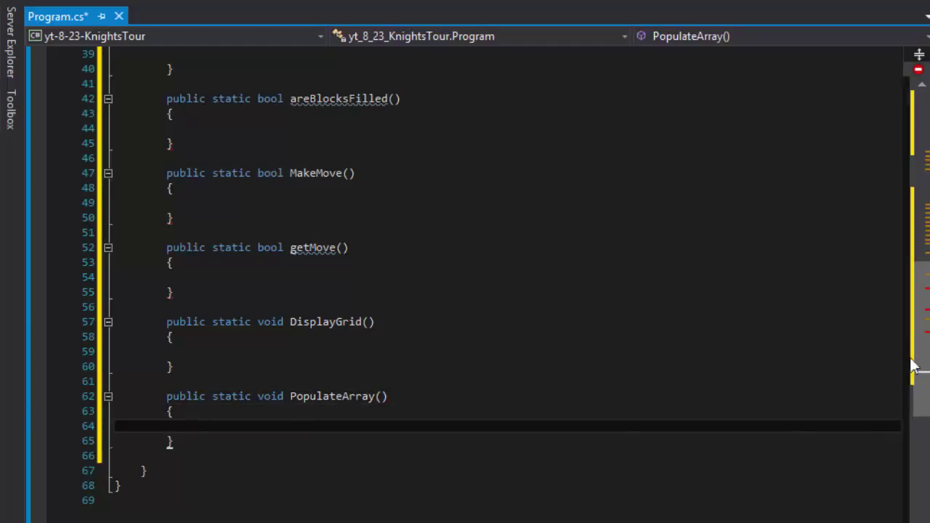
scroll("up", 3)
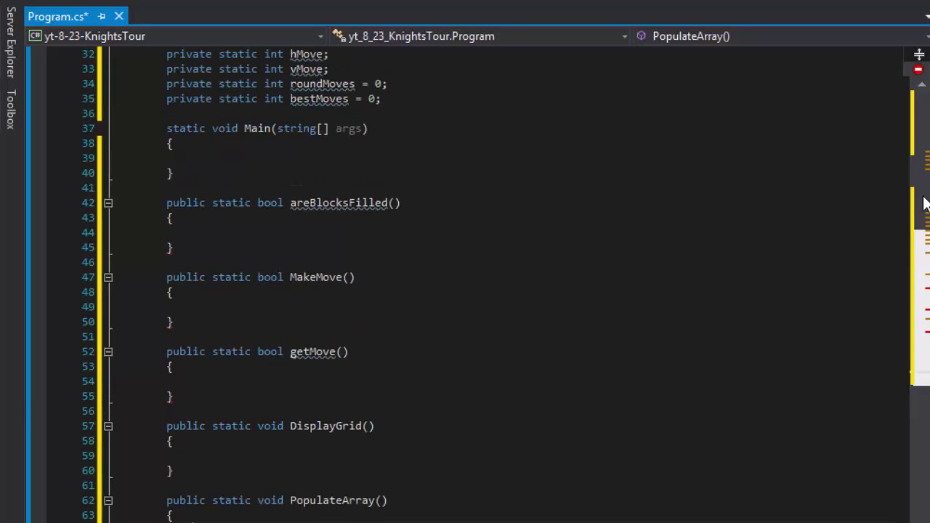
scroll("up", 3)
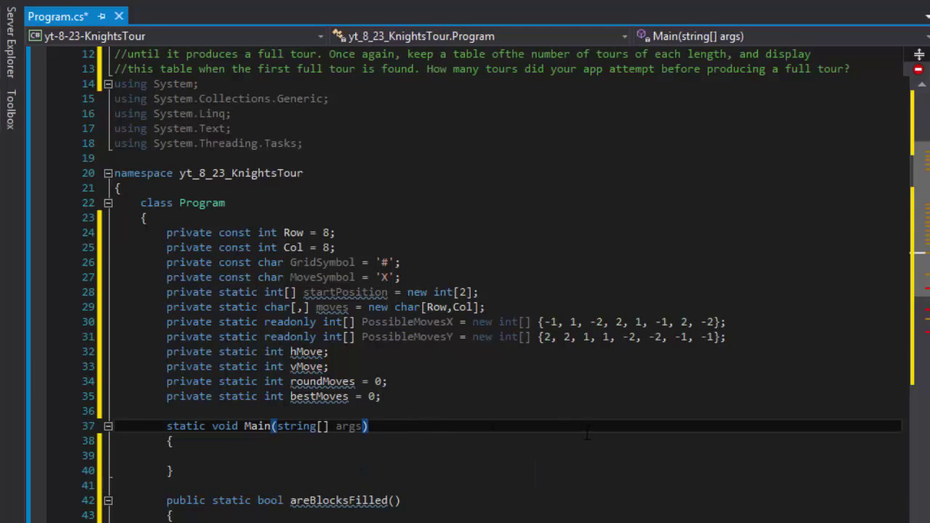
scroll("down", 3)
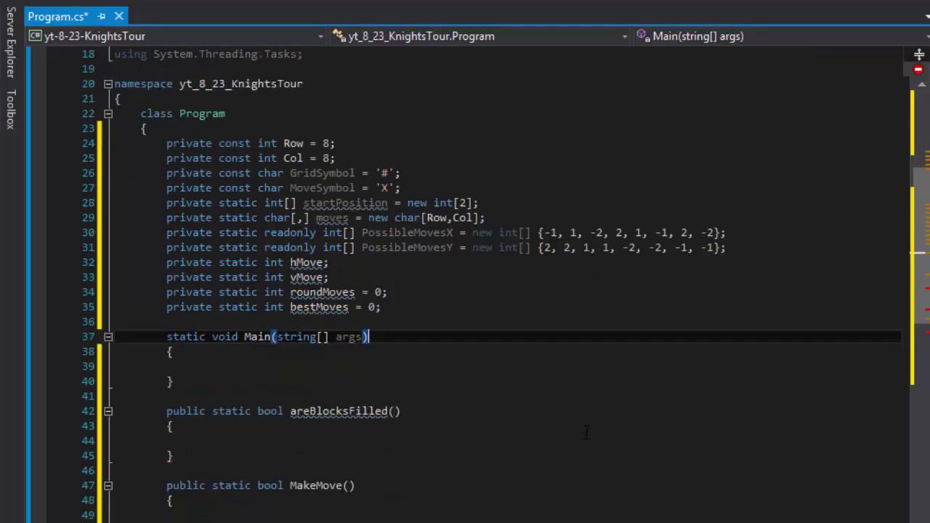
scroll("down", 3)
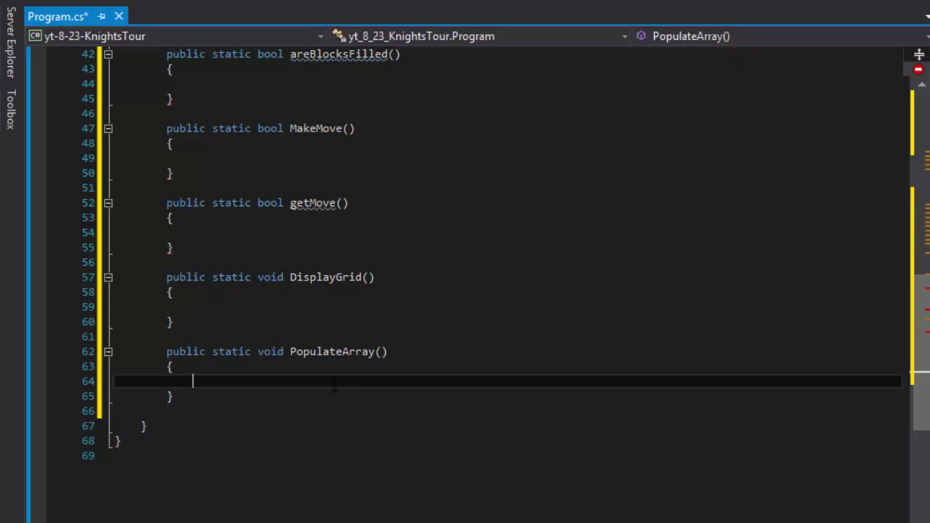
Write the outer loop for (int i = 0; i < Row; i++) with a body block in PopulateArray.
type("for (")
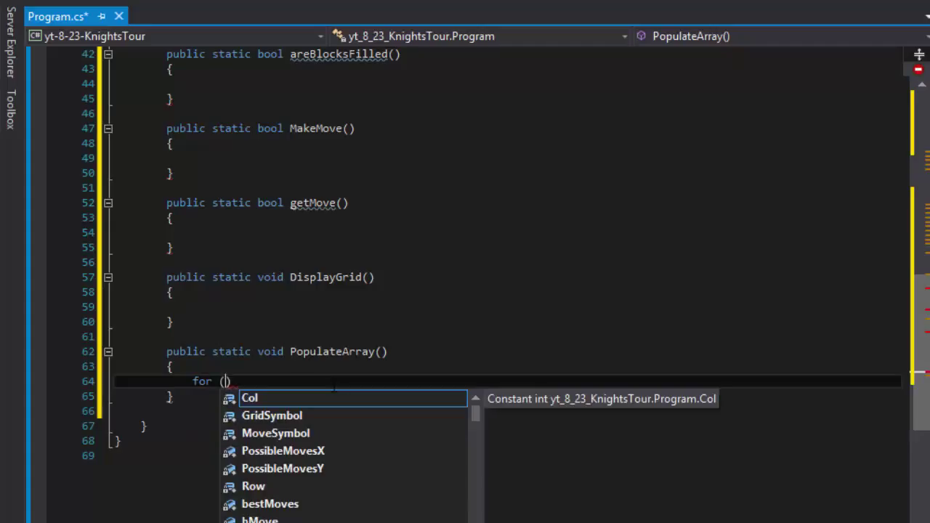
type("int")
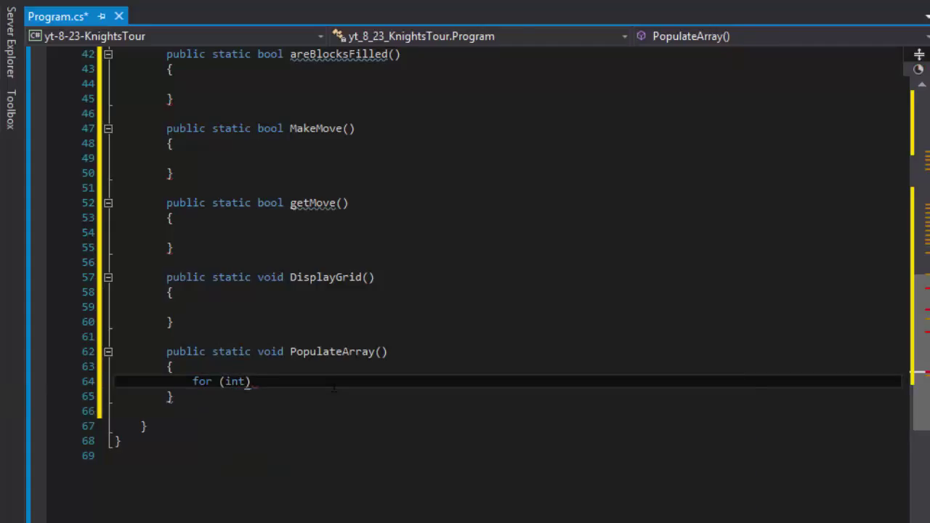
type("i = 0")
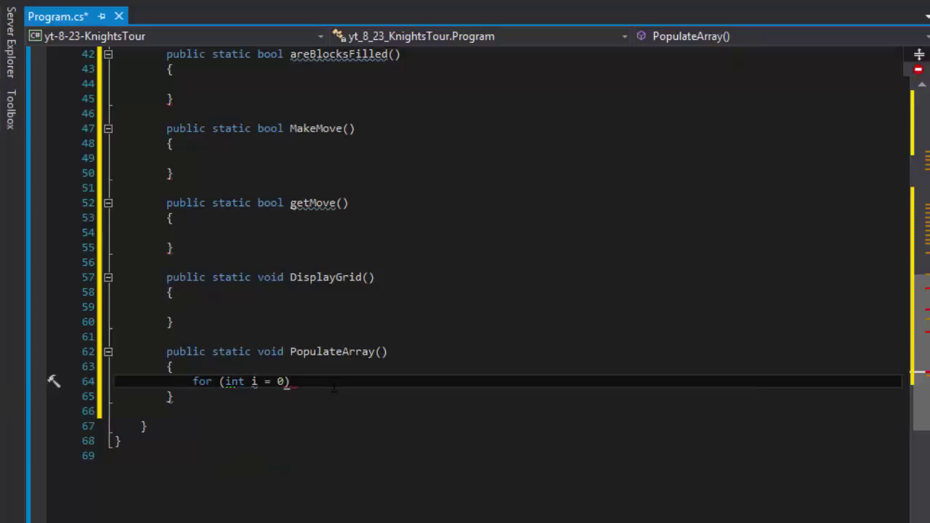
type("; i")
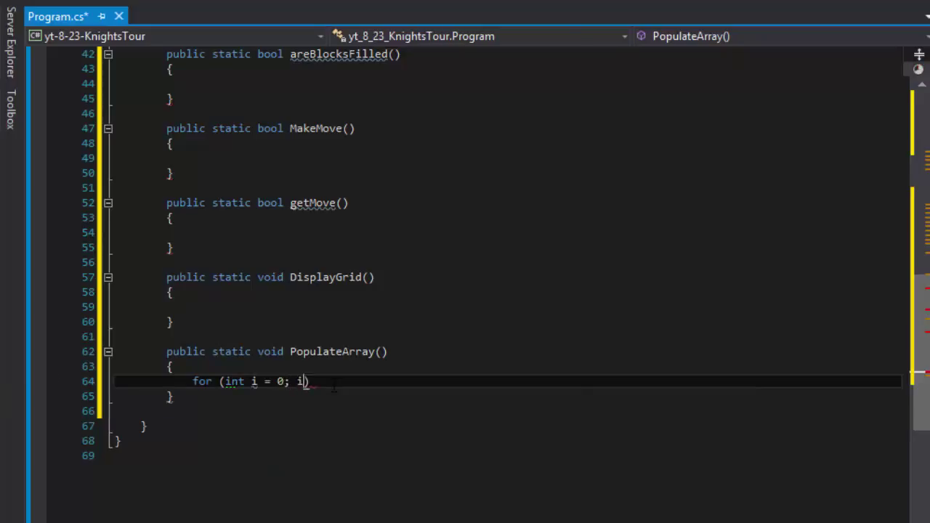
type("<")
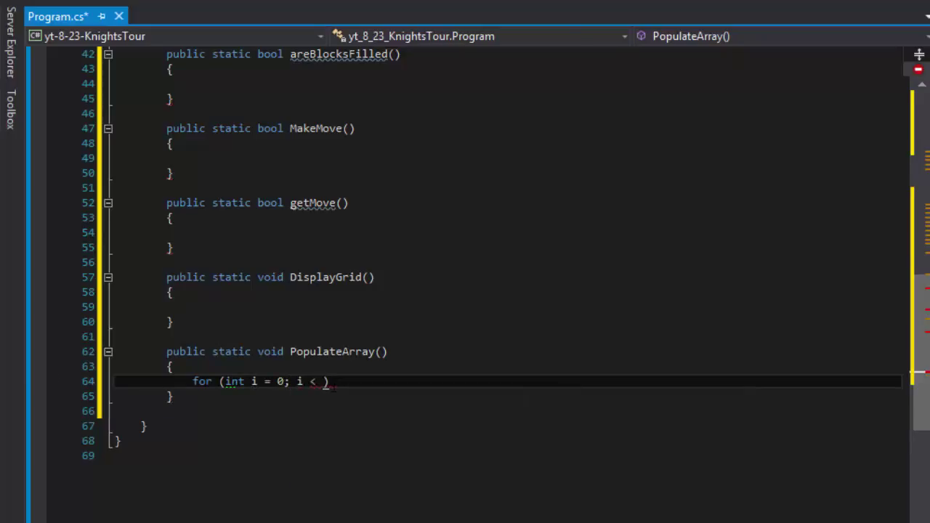
type("R")
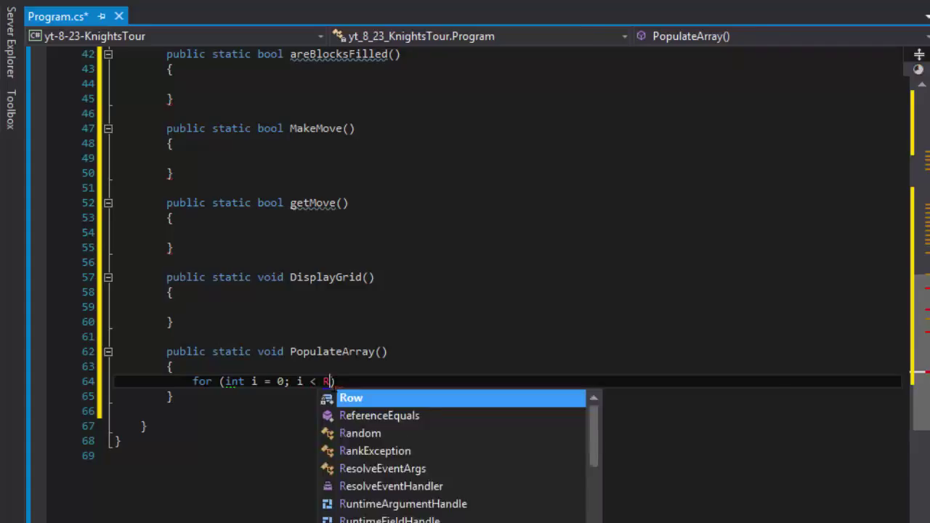
type("ow; i++")
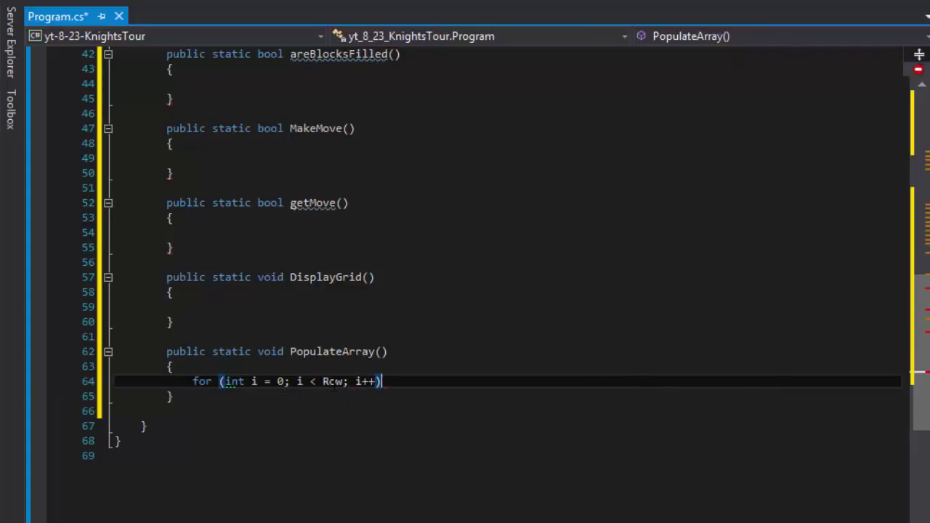
key("enter")
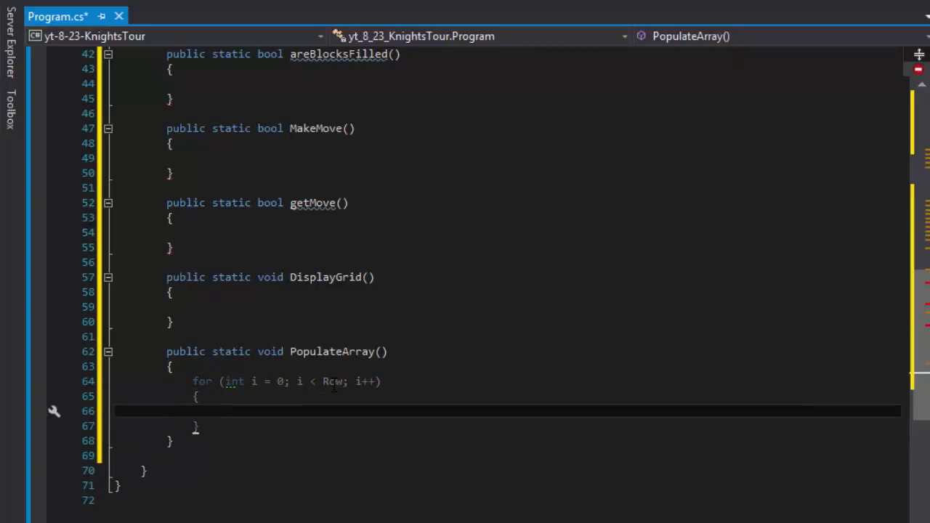
Nest an inner loop for (int c = 0; c < Col; c++) inside the outer loop.
type("for (int c = 0")
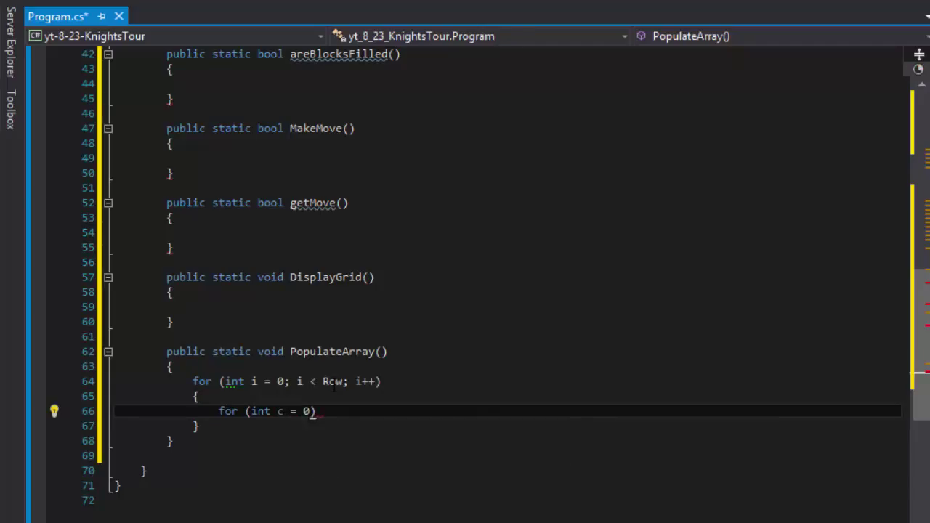
type("; c < Col;")
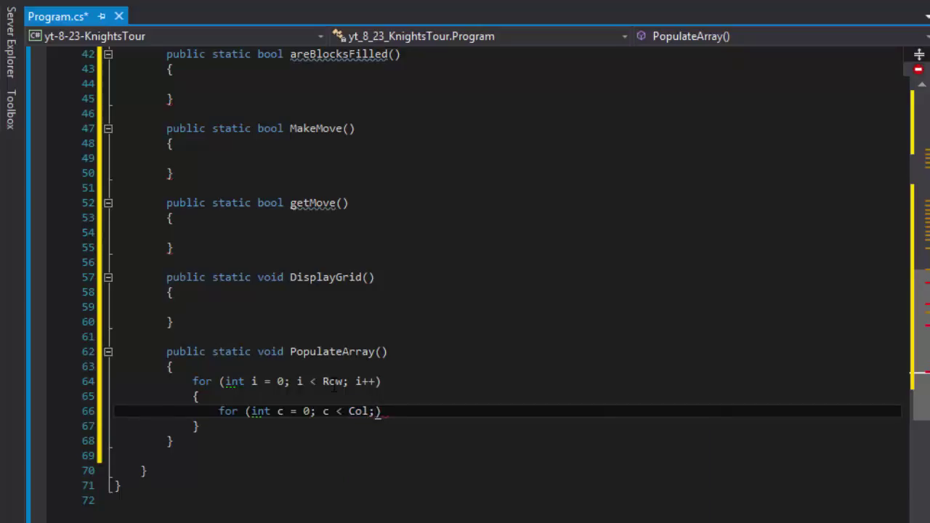
type("c++")
type("{")
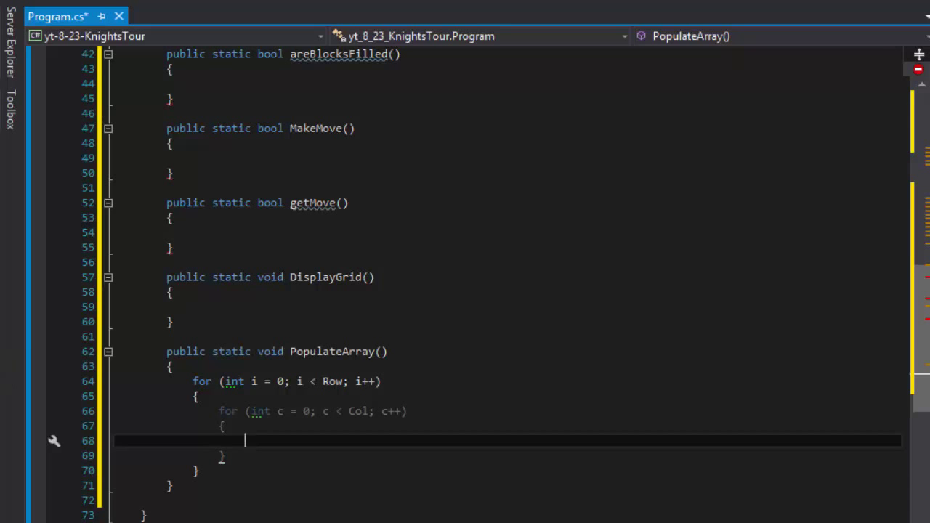
scroll("up", 3)
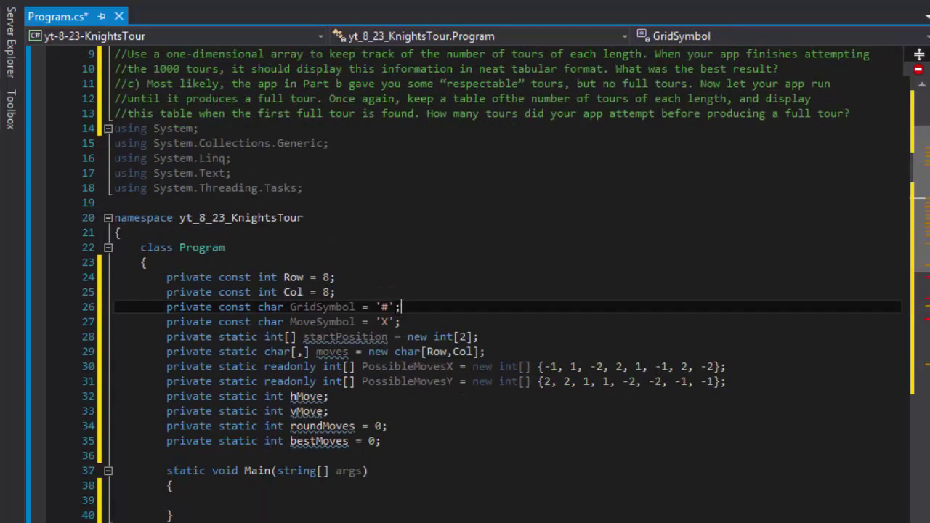
double_click(385, 307)
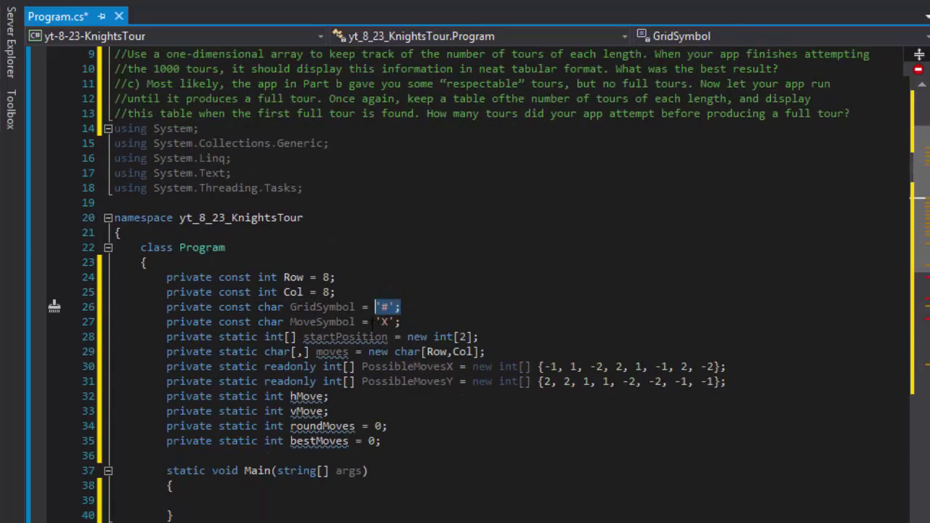
mouse_move(392, 321)
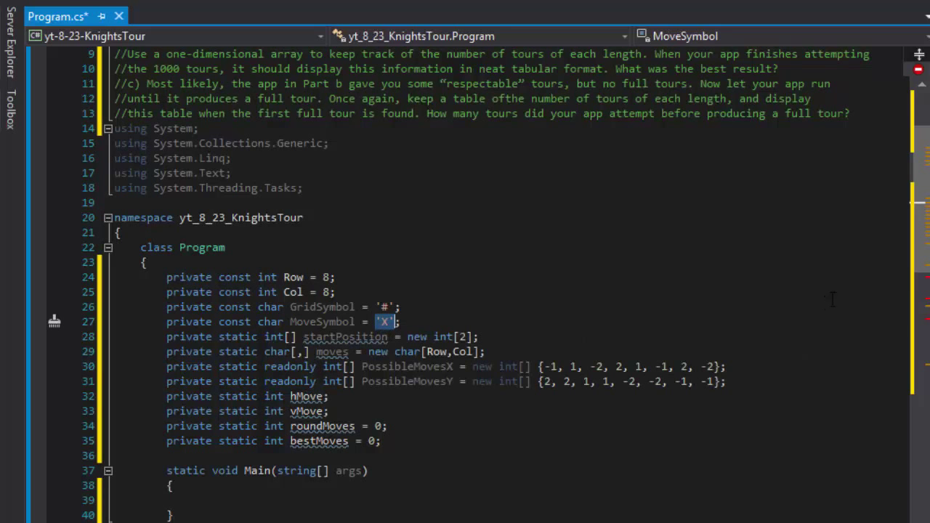
scroll("down", 3)
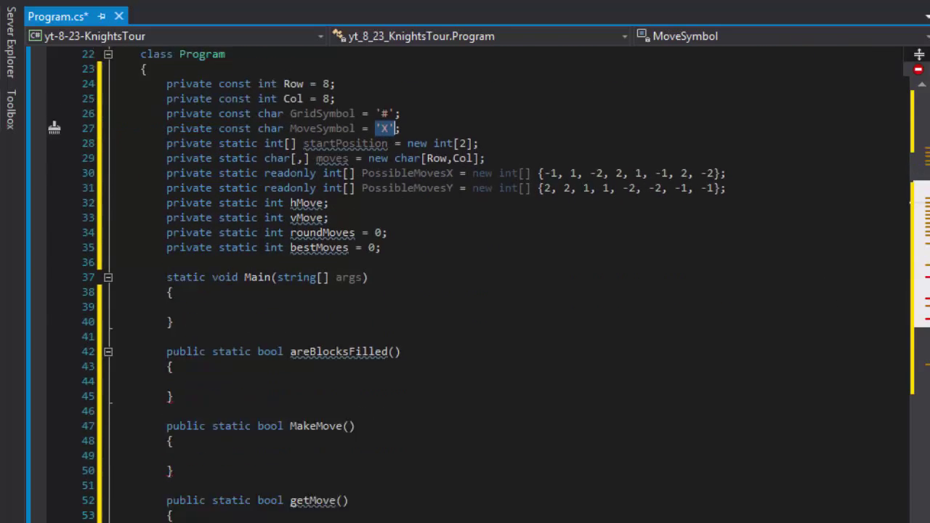
scroll("down", 3)
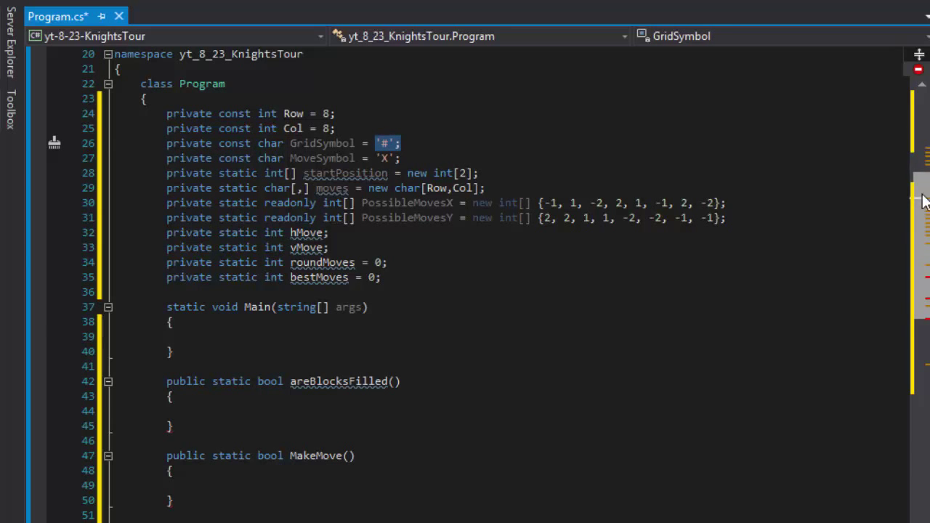
scroll("down", 3)
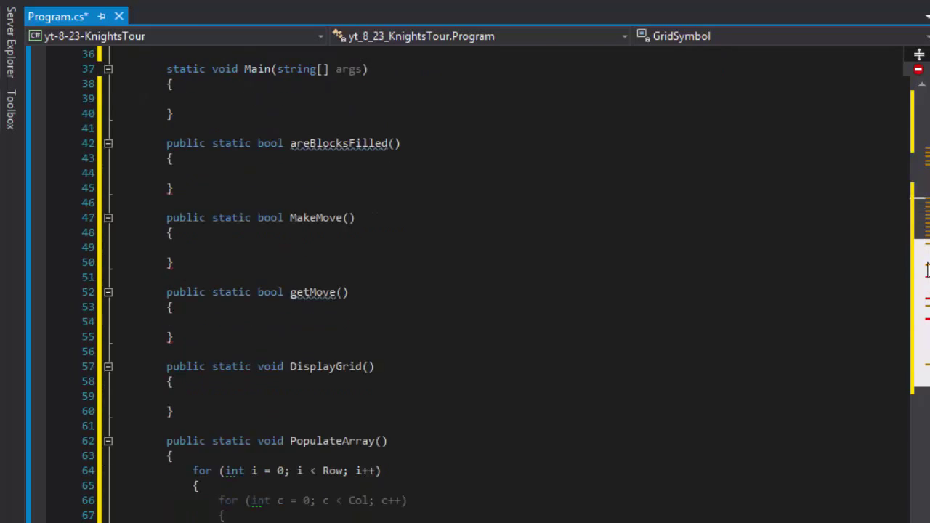
Assign moves[i, c] = GridSymbol inside the inner loop and check the GridSymbol field.
scroll("up", 3)
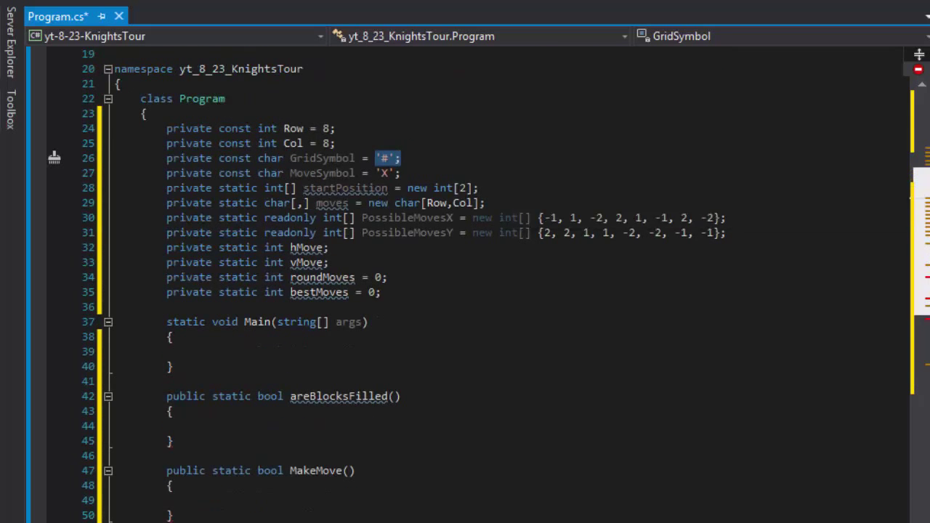
scroll("down", 3)
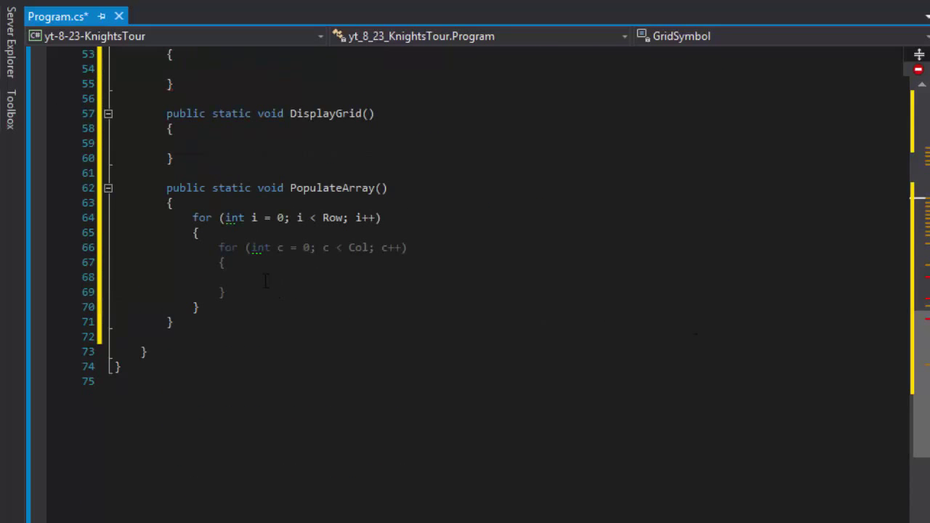
type("moves[")
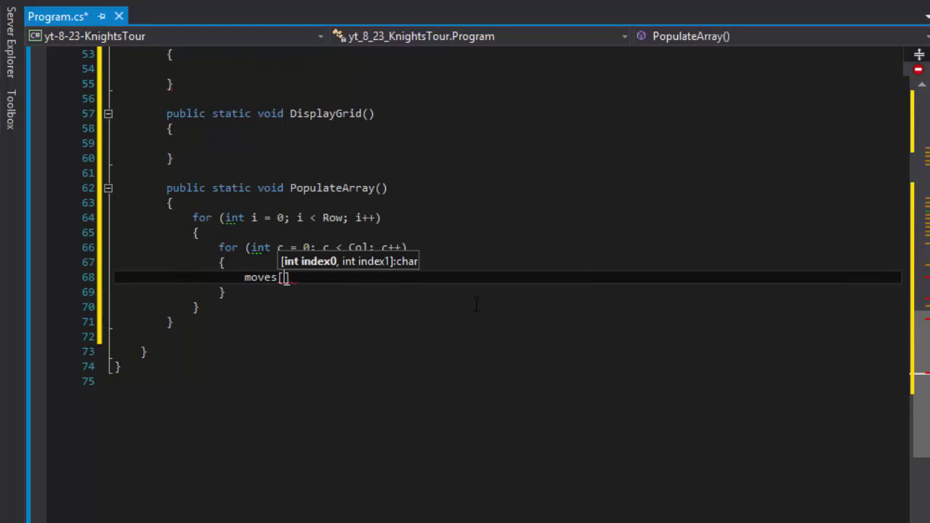
type("i,c")
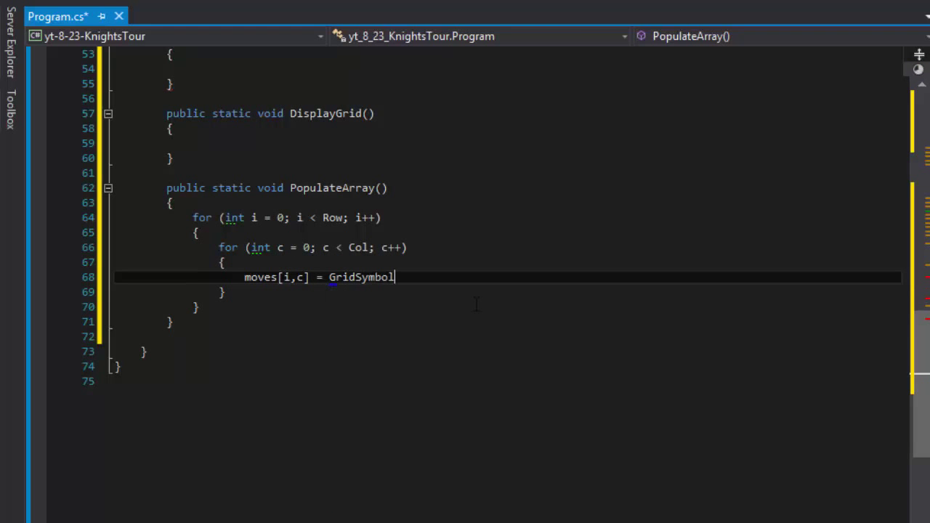
type(";")
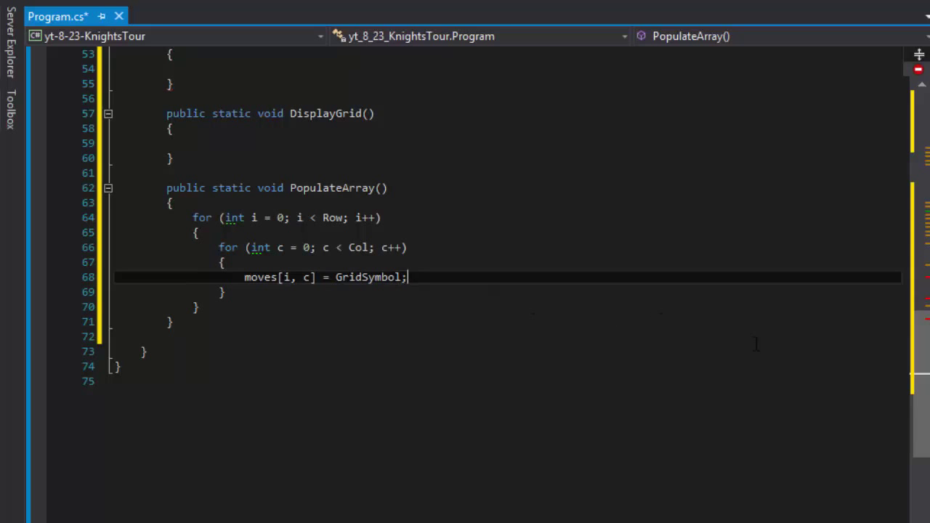
scroll("up", 3)
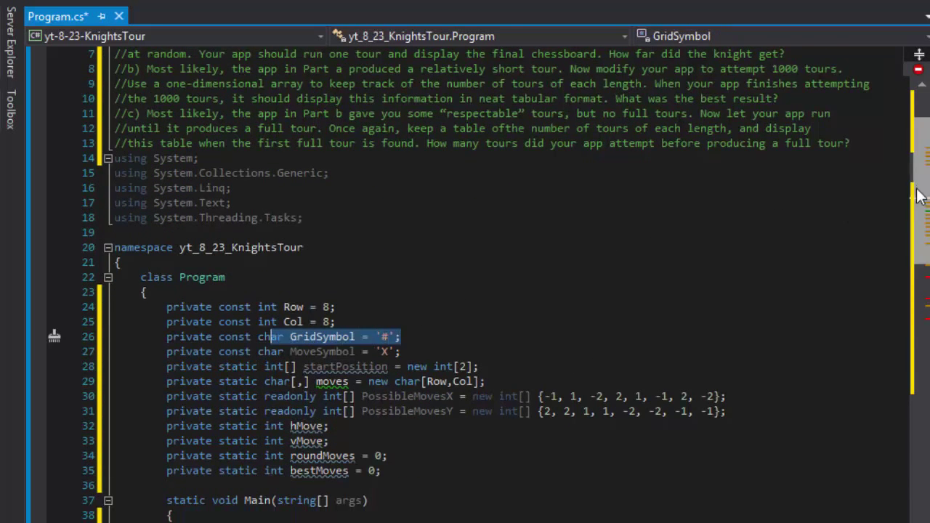
scroll("down", 3)
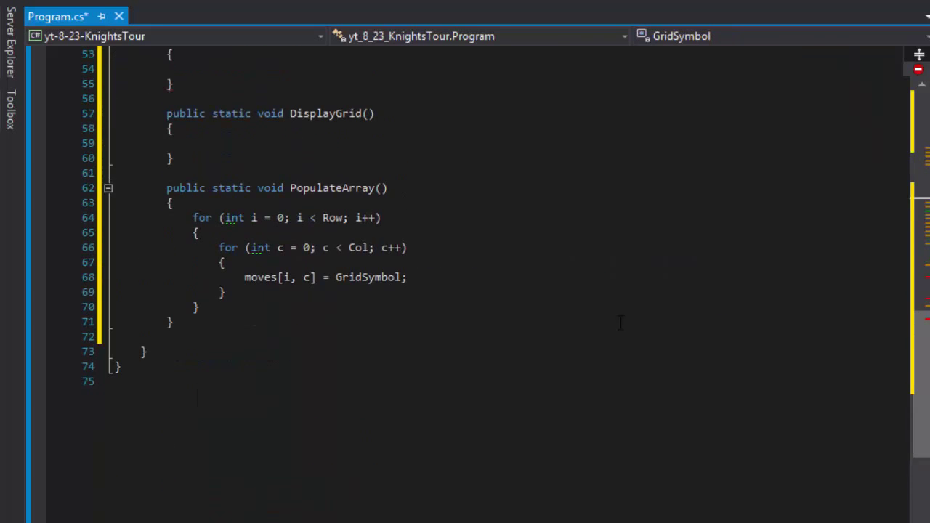
Select the moves array name in the assignment and review the finished PopulateArray loops.
double_click(260, 276)
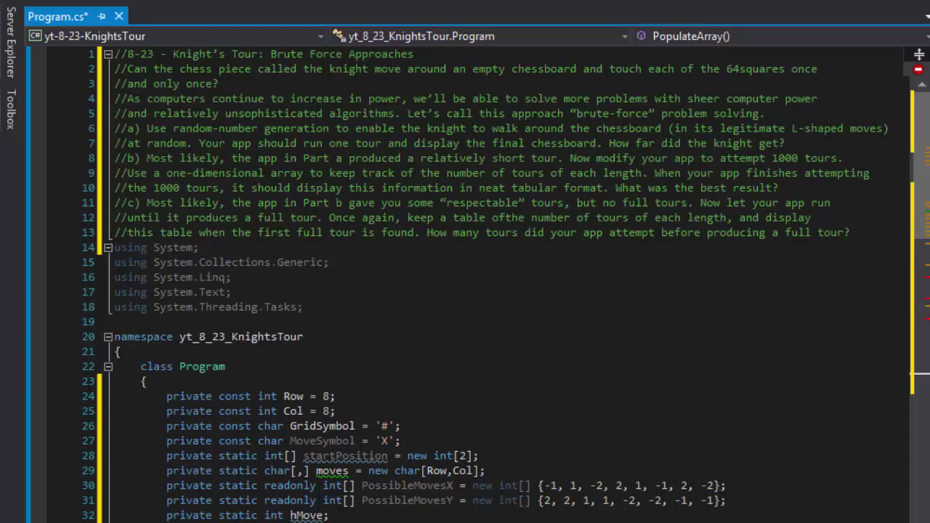
scroll("down", 3)
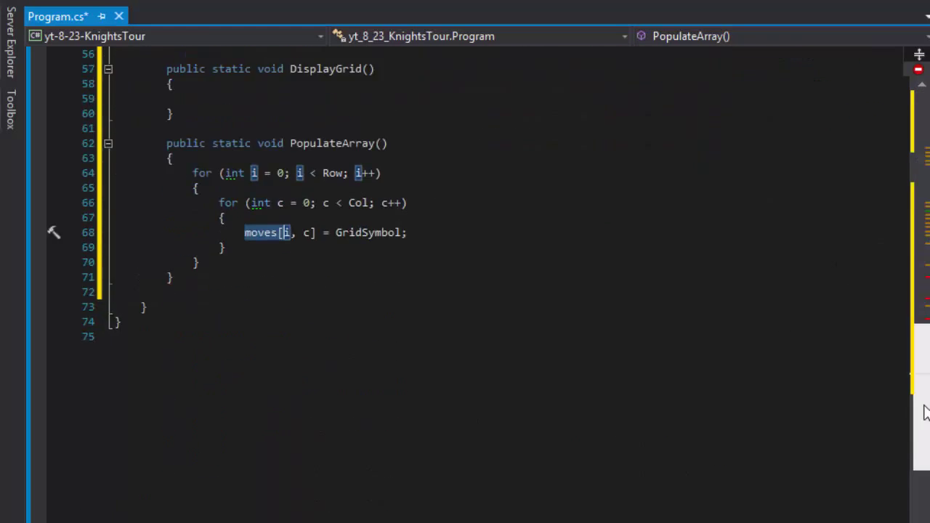
scroll("up", 3)
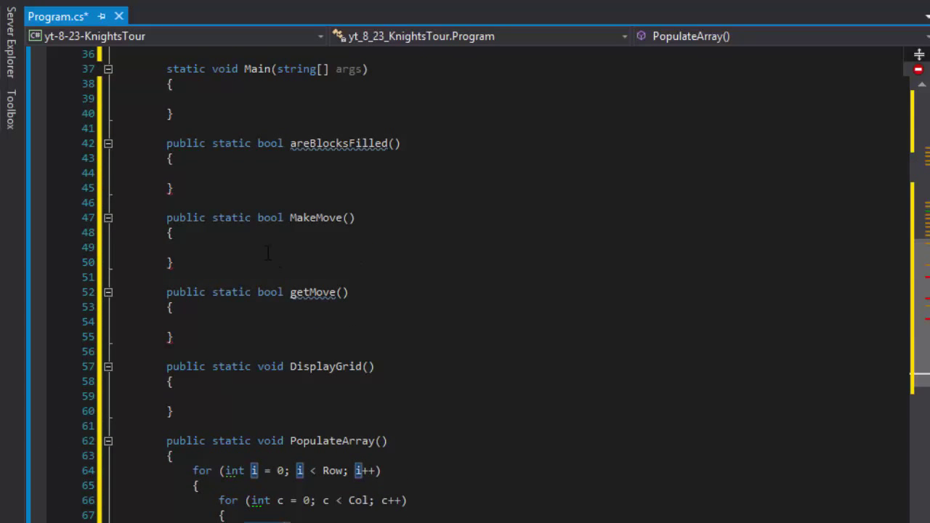
Write 'for (int i = 0; i < 8; i' in MakeMove, checking PossibleMovesX holds eight values.
left_click(203, 247)
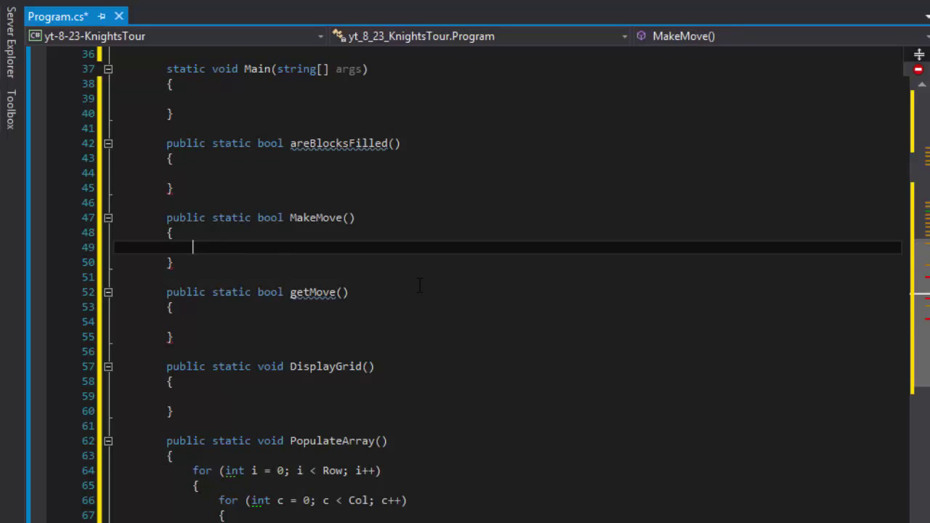
type("for (")
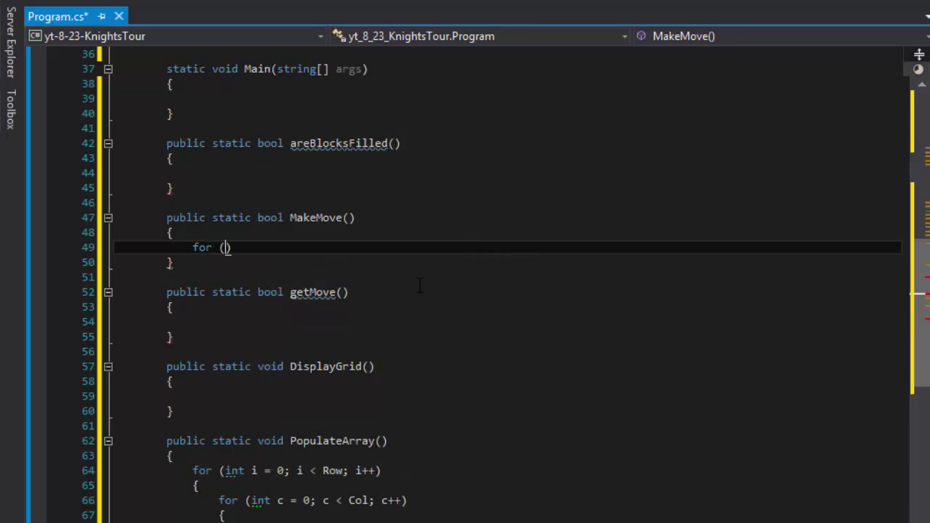
type("int i = 0; i")
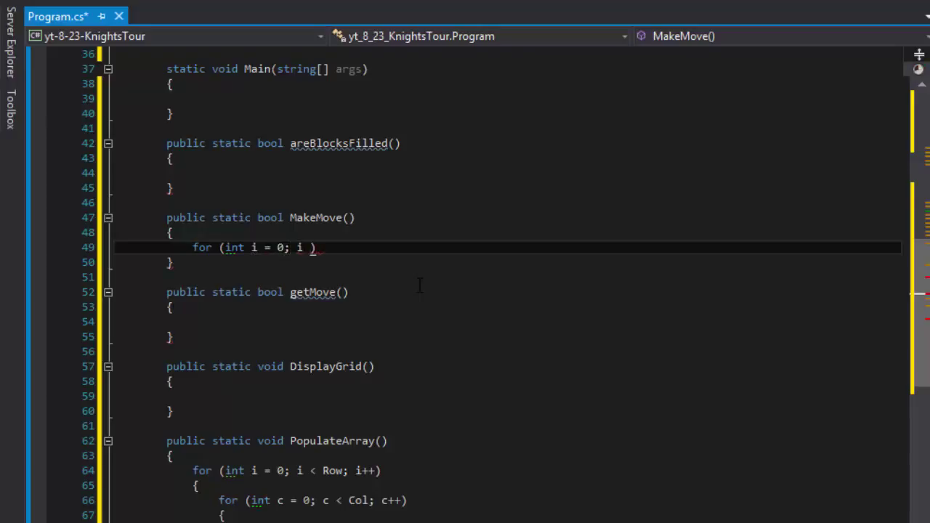
type("< 8")
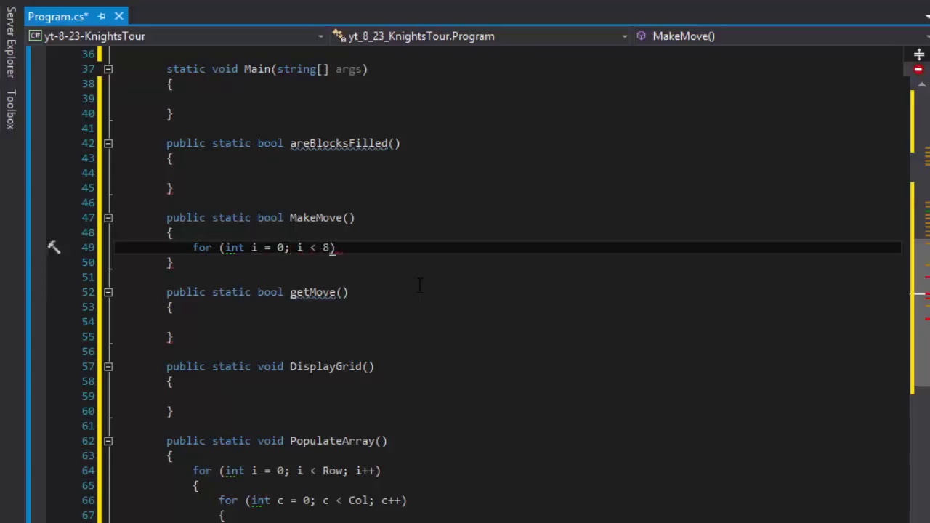
mouse_move(921, 296)
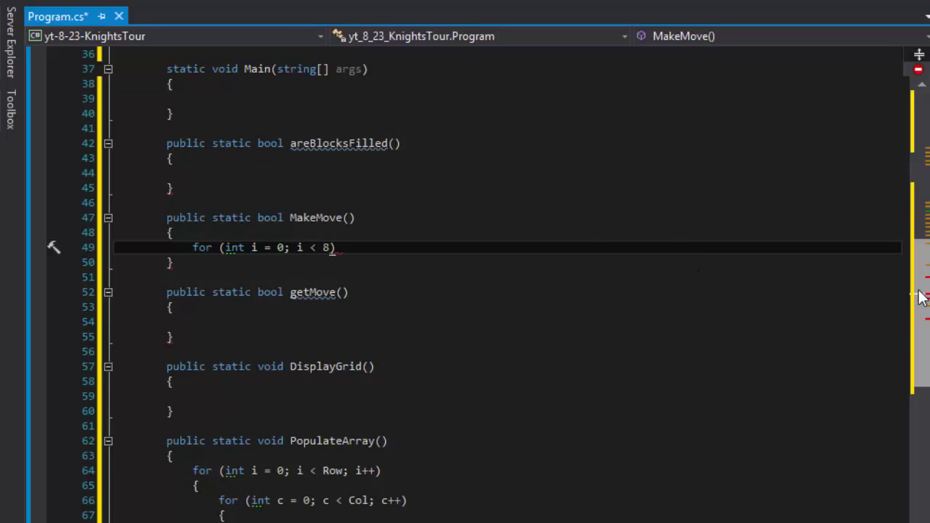
scroll("up", 3)
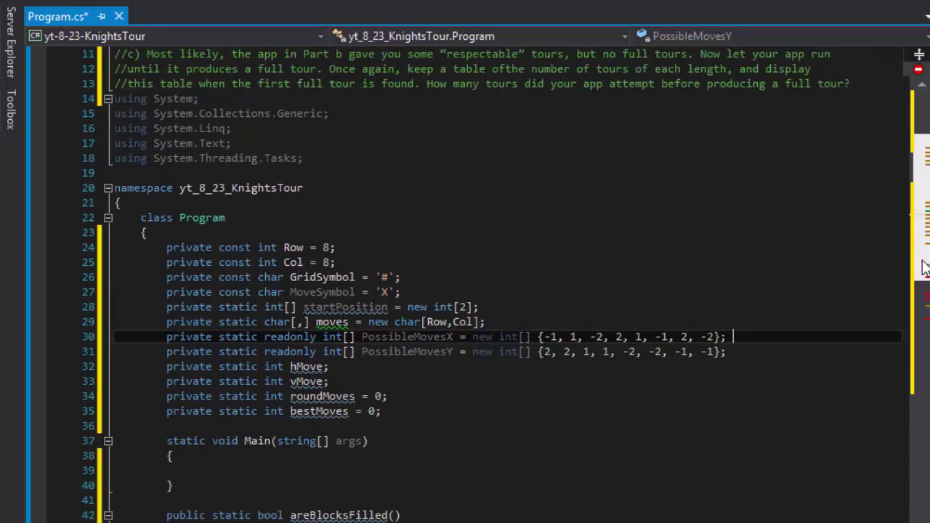
scroll("down", 3)
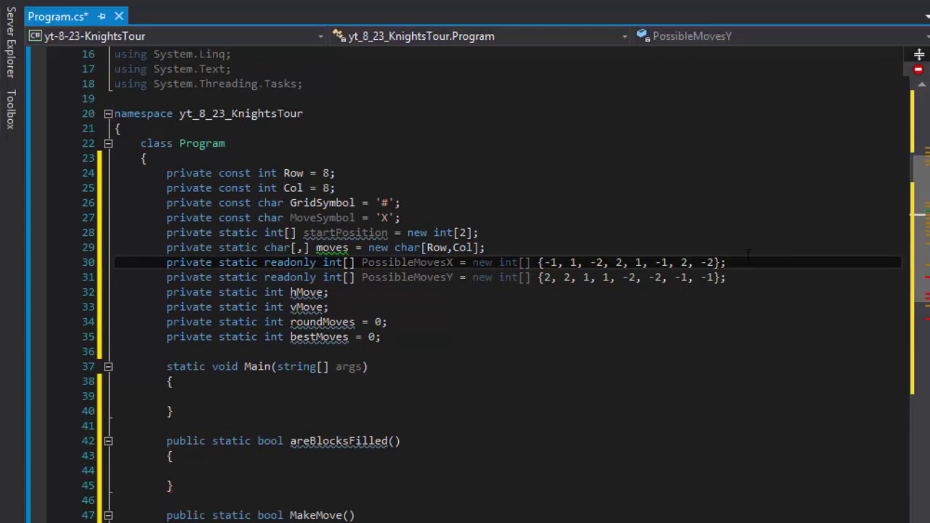
left_click(632, 261)
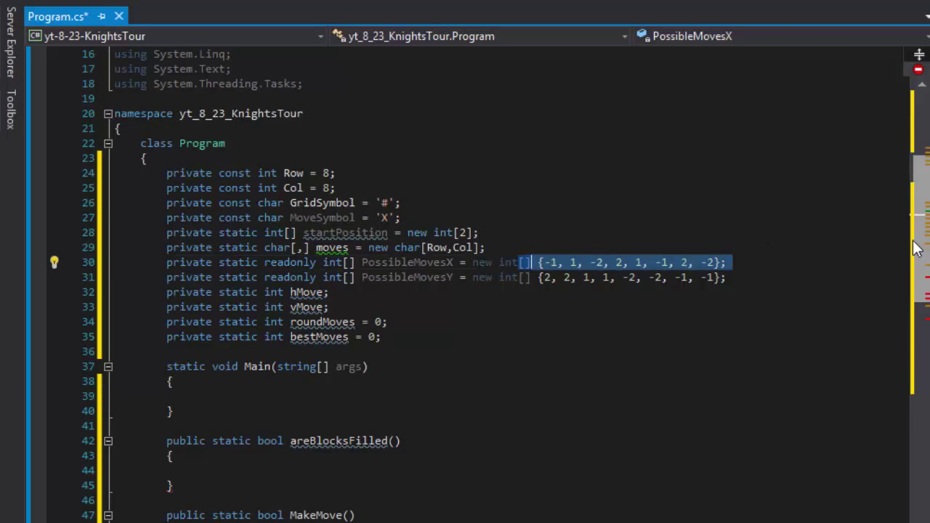
scroll("down", 3)
type("for (int i = 0; i < 8; i")
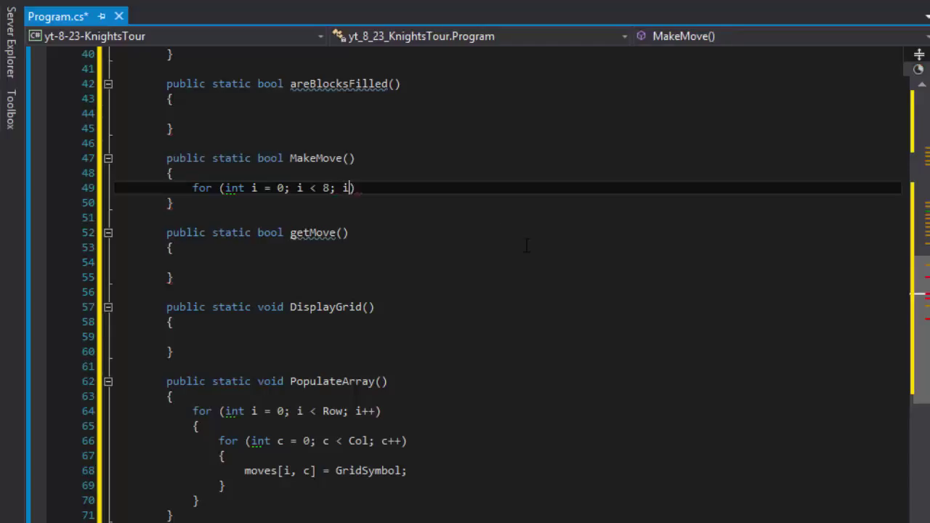
Finish the header with 'i++)' and add an empty 'if (!getMove())' block inside the loop.
type("++)")
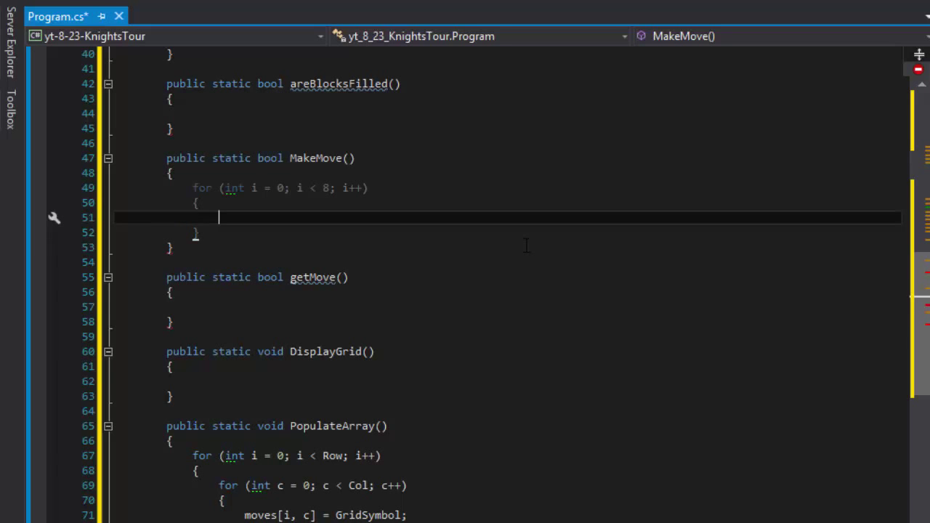
type("if")
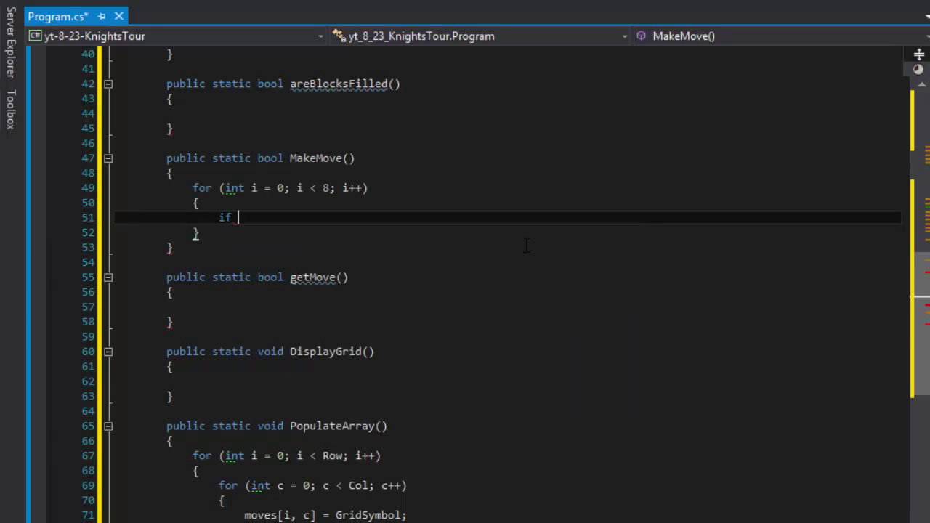
type("(!)")
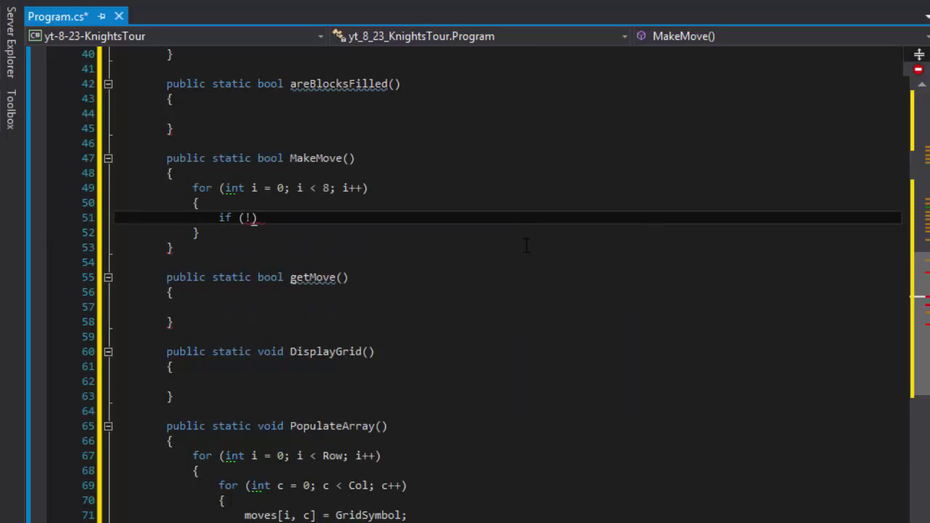
type("getMove(")
type("{")
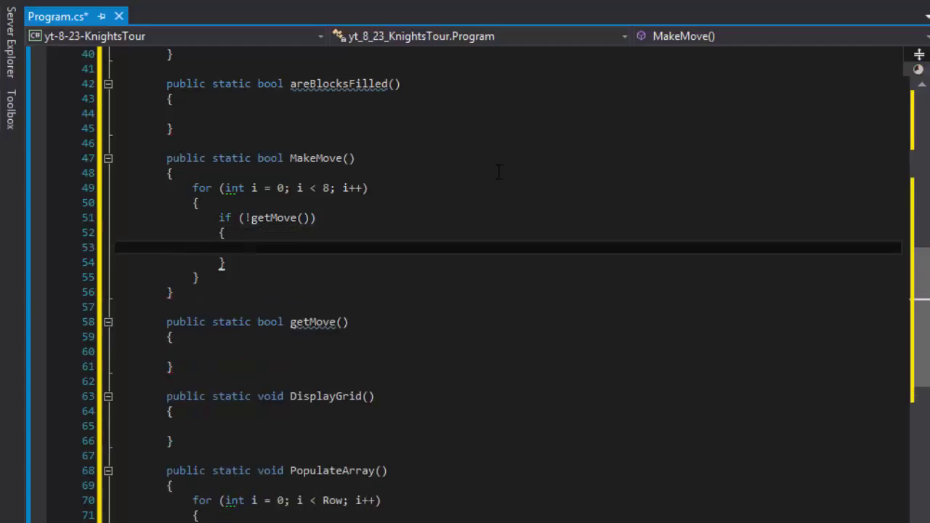
scroll("down", 3)
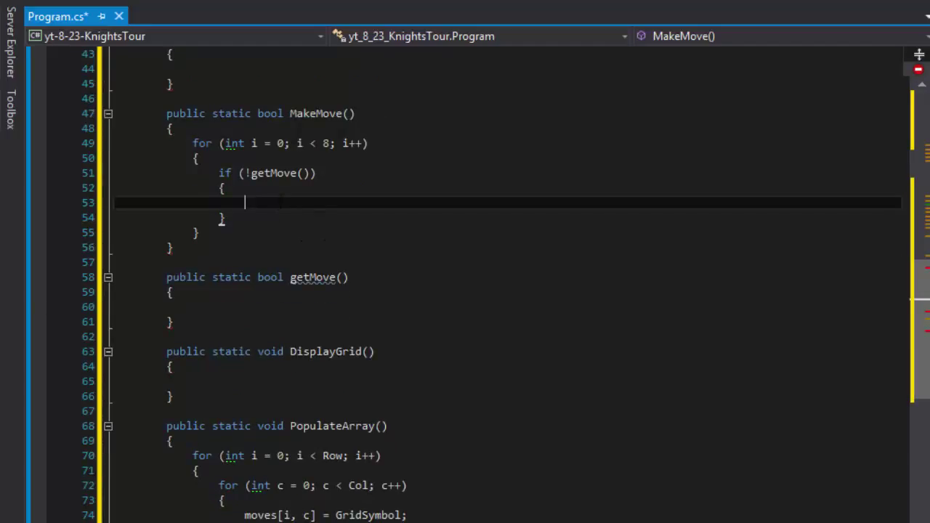
mouse_move(418, 239)
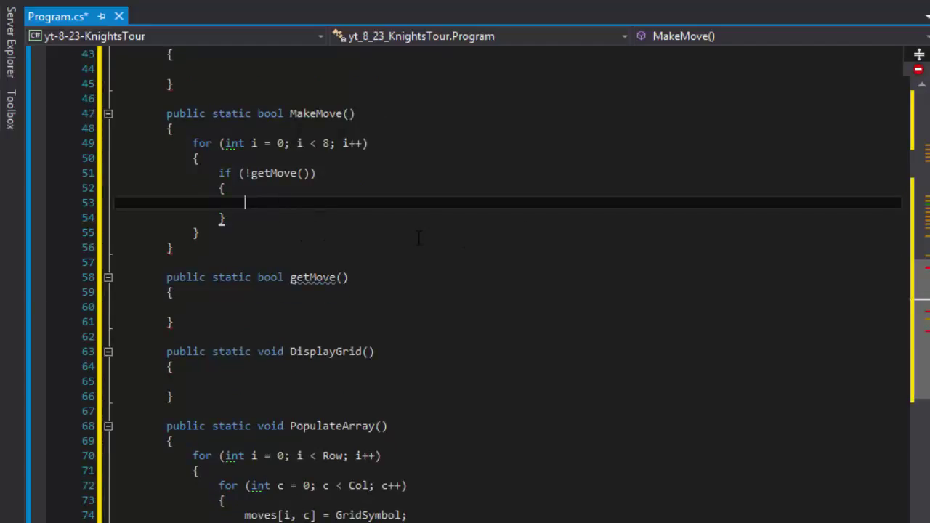
mouse_move(357, 254)
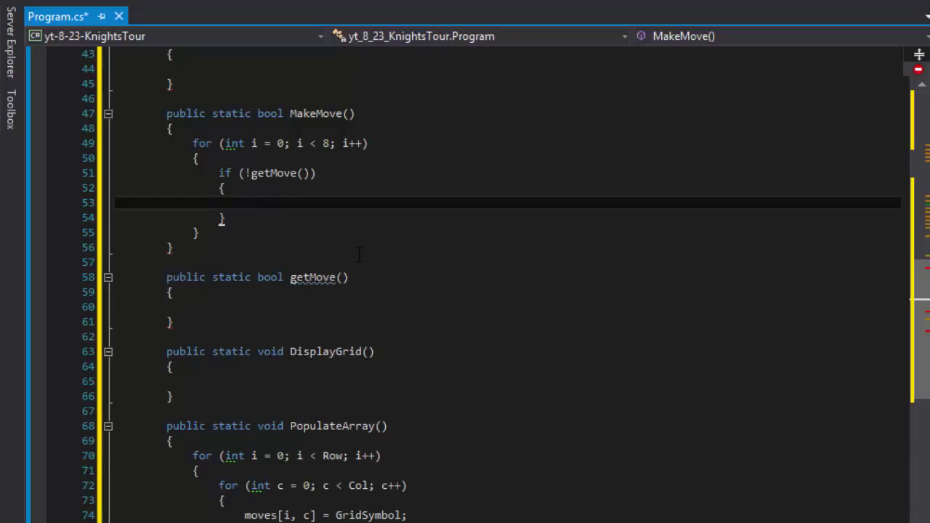
Add 'return true;' inside the if block and 'return false;' after the loop.
type("return true;")
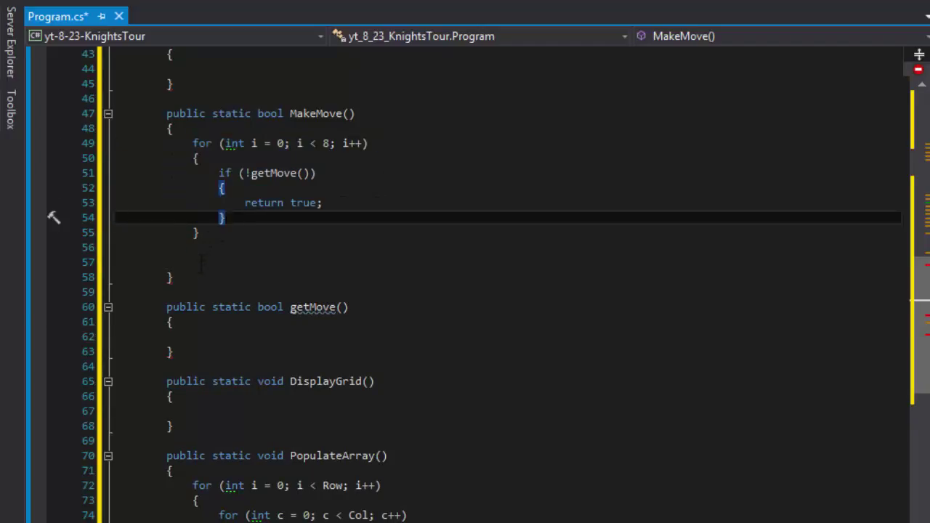
type("return false;")
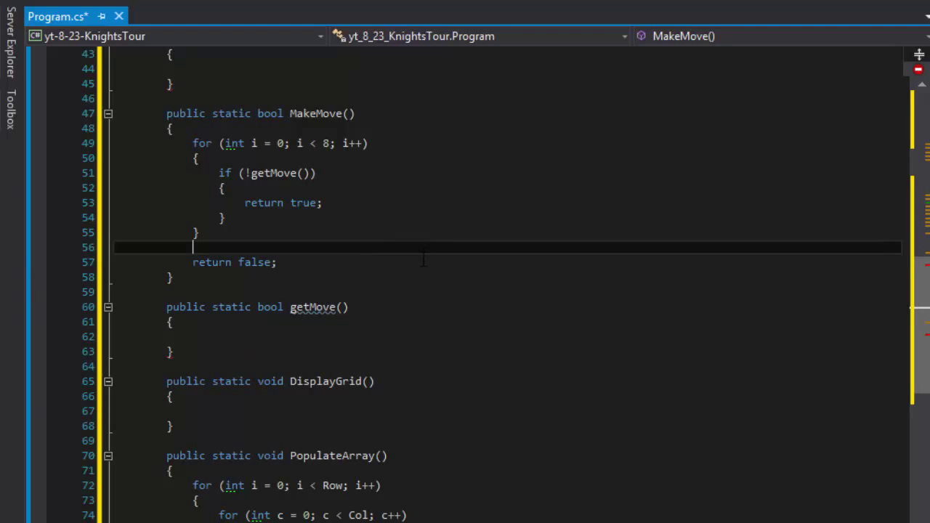
scroll("up", 3)
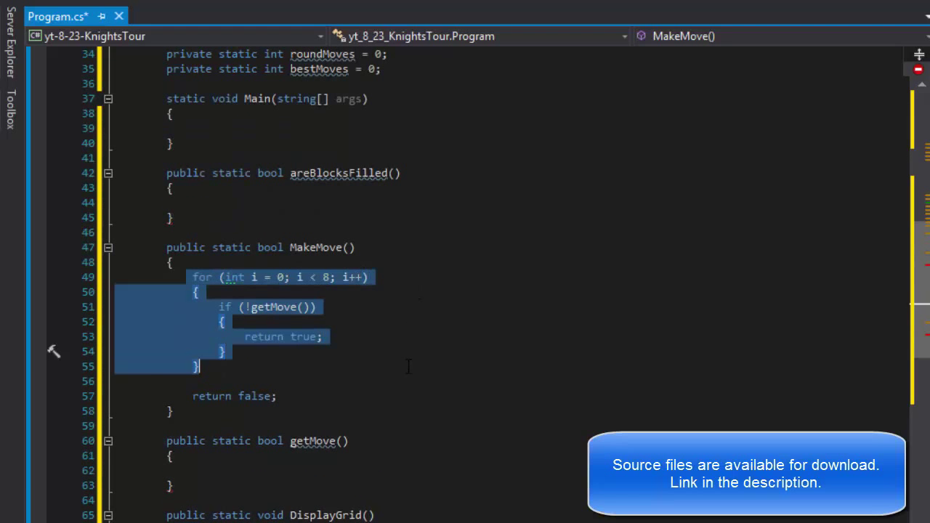
scroll("up", 3)
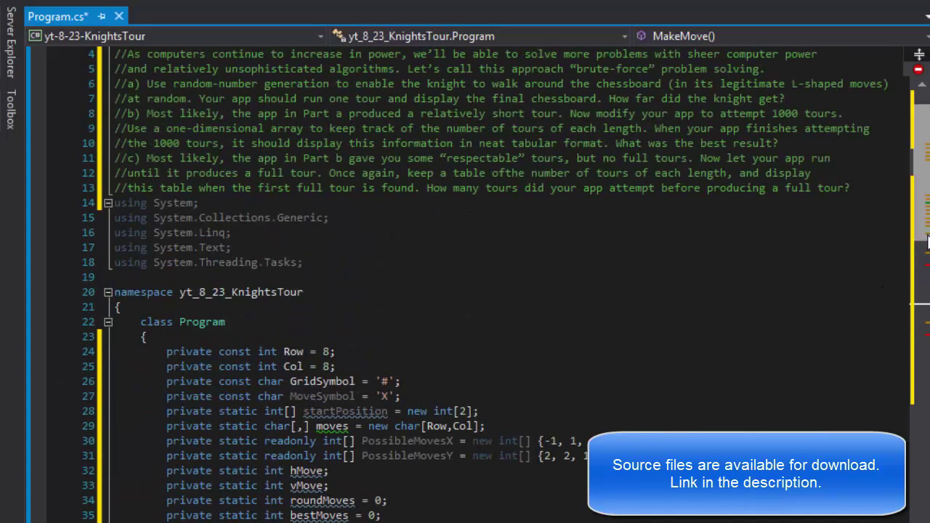
scroll("down", 3)
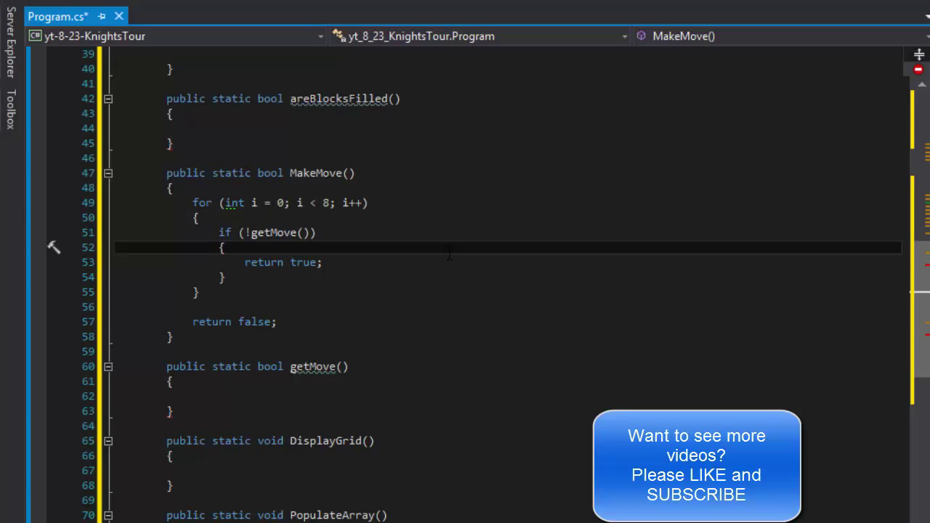
scroll("up", 3)
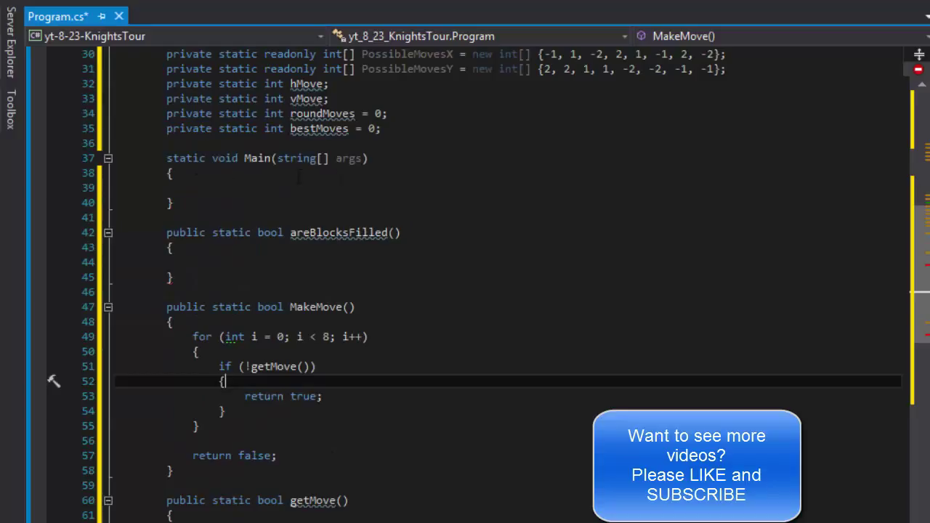
mouse_move(524, 201)
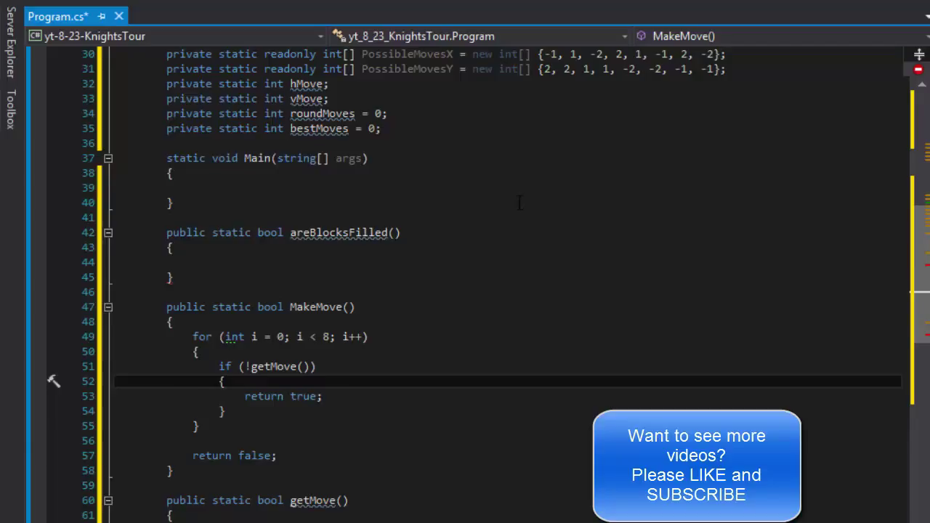
scroll("up", 3)
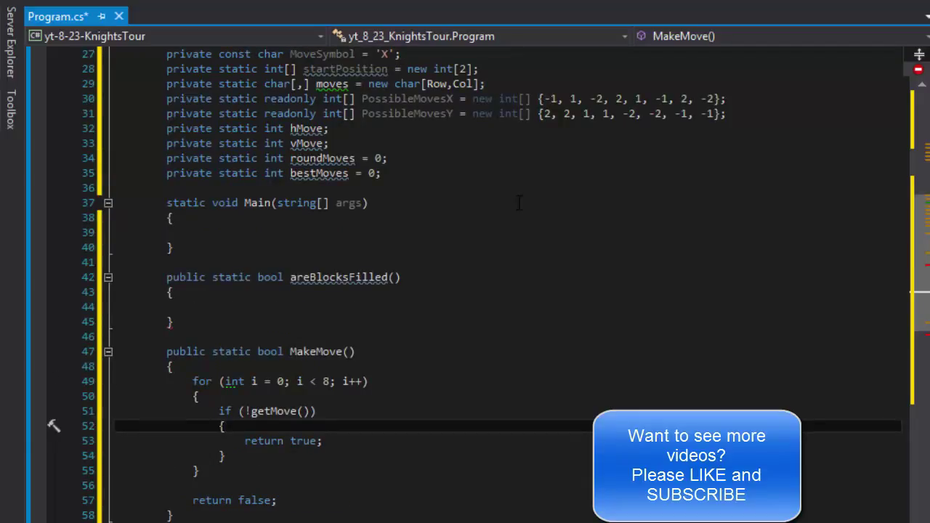
mouse_move(482, 501)
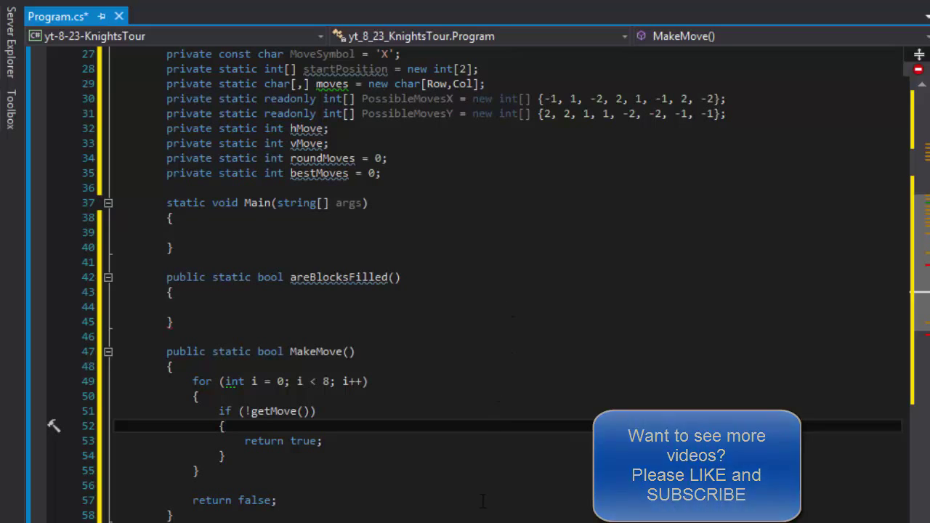